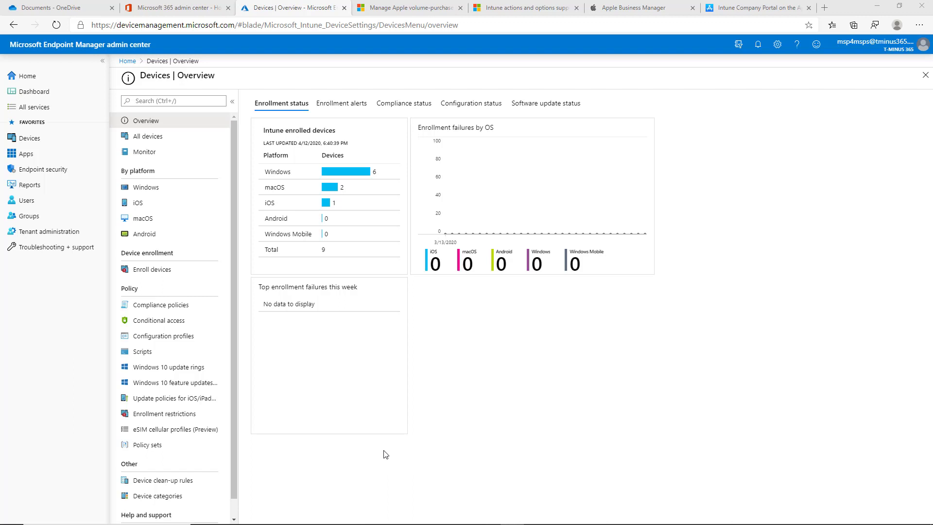
mouse_move(355, 432)
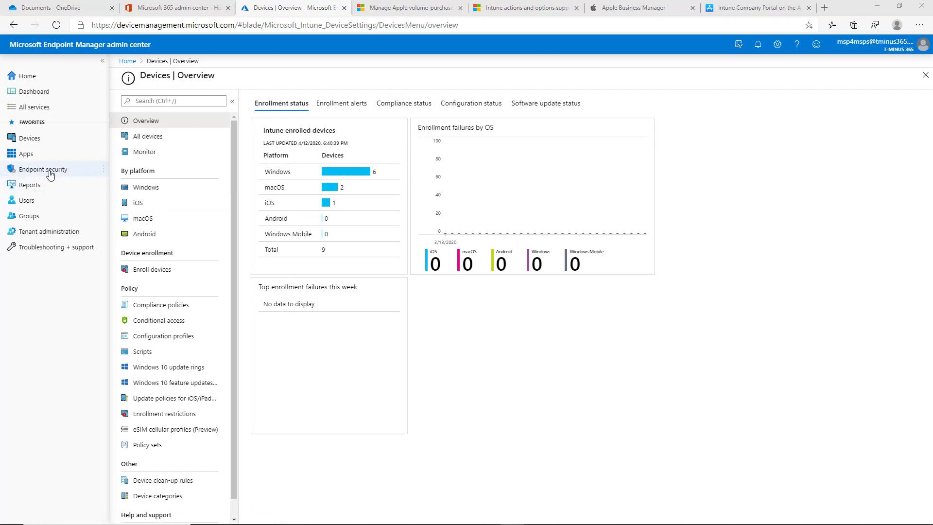
mouse_move(155, 206)
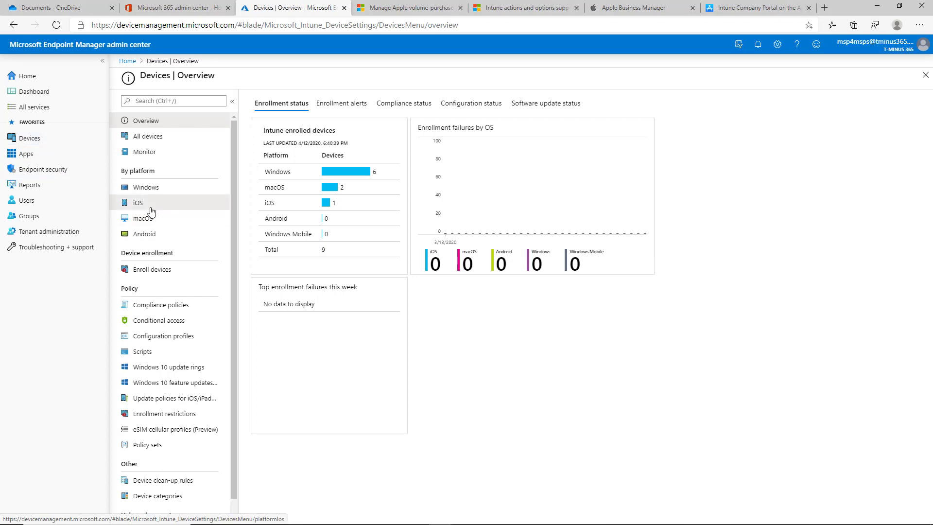
Go to iOS devices' Compliance policies and start a new policy
click(137, 203)
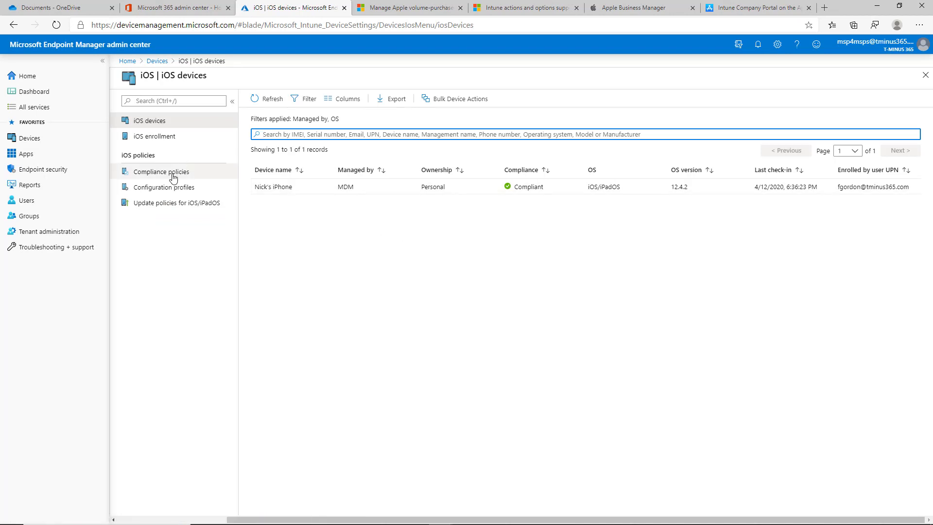
click(161, 171)
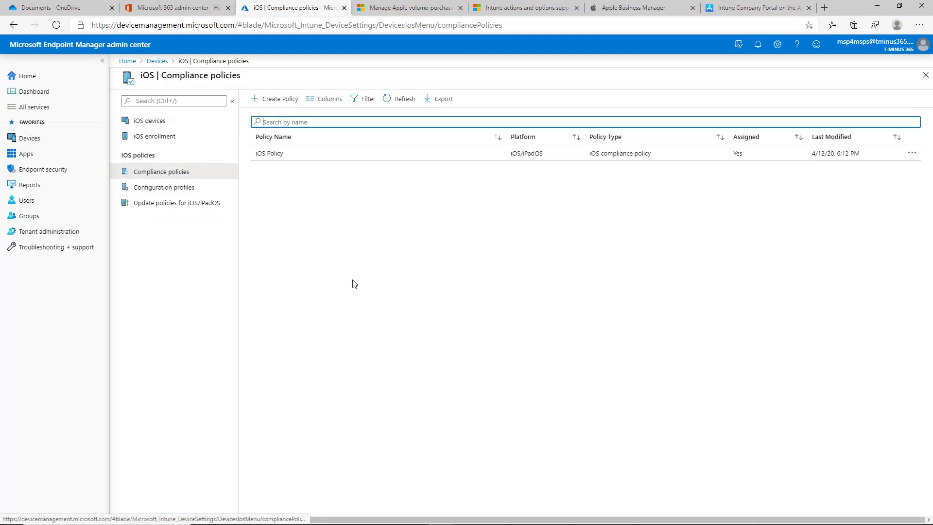
mouse_move(367, 257)
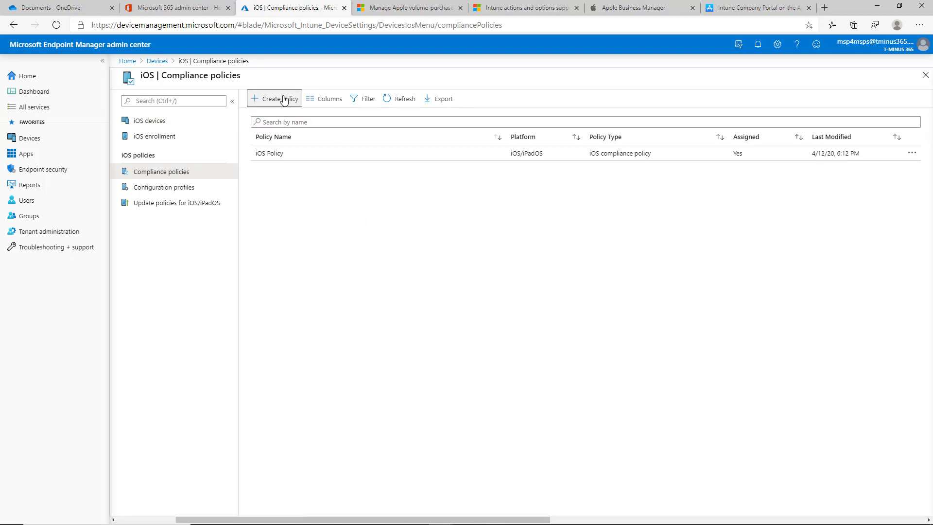
click(274, 98)
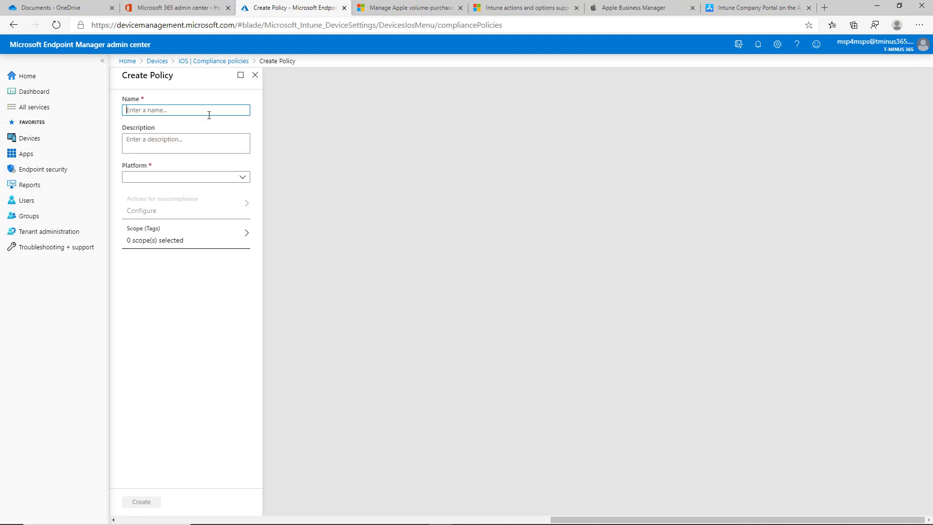
Name the policy iOS Compliance and set its platform to iOS/iPadOS
text(io)
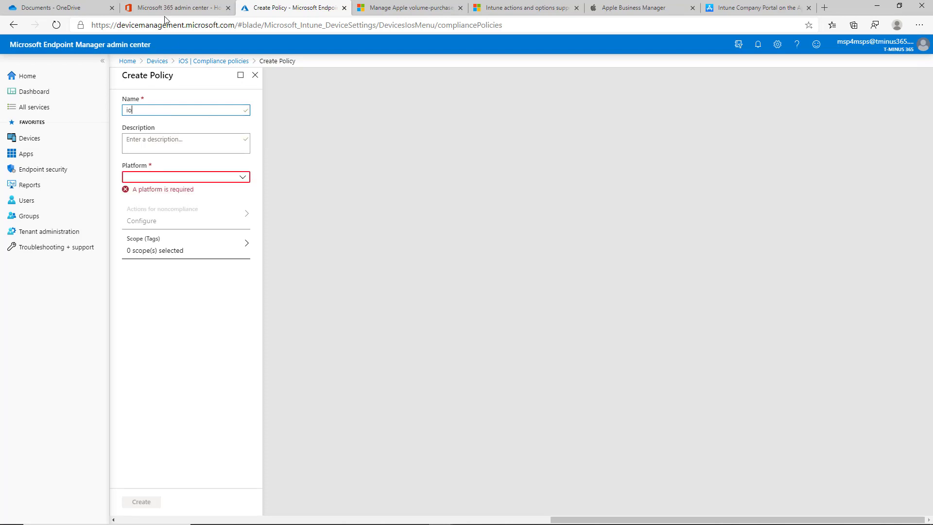
text(iOS Complianc)
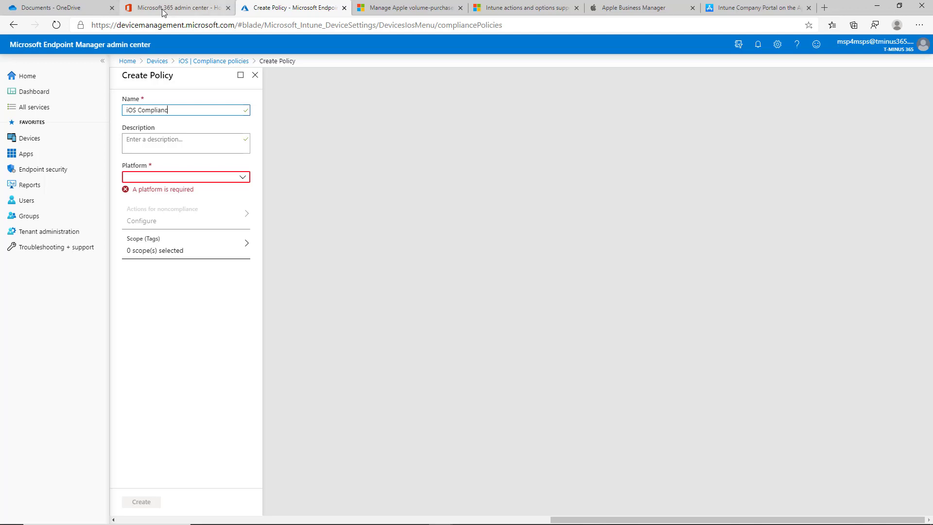
click(186, 177)
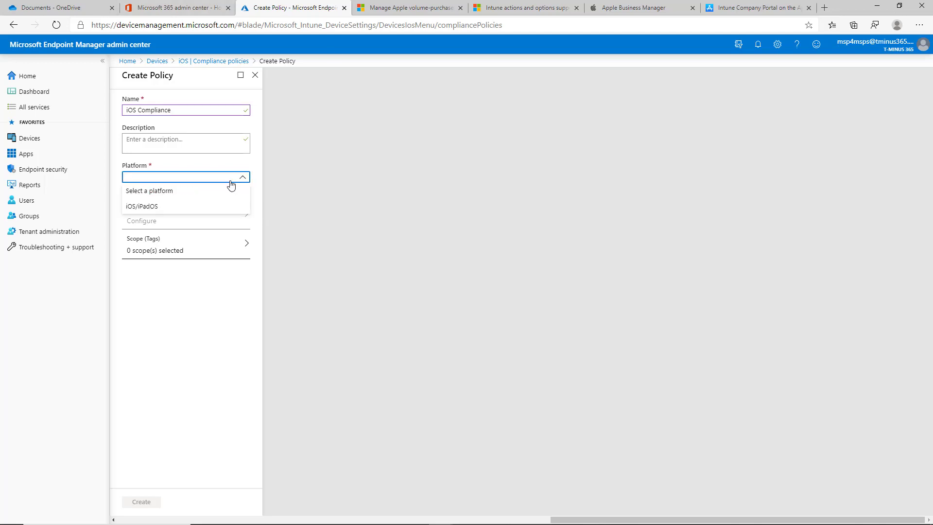
click(141, 206)
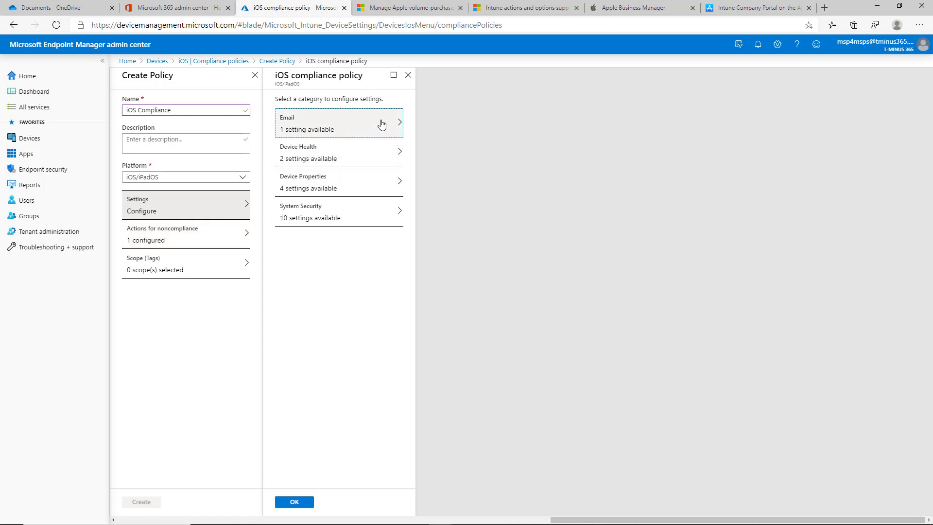
Show the Email compliance settings, leaving email setup Not configured
click(339, 123)
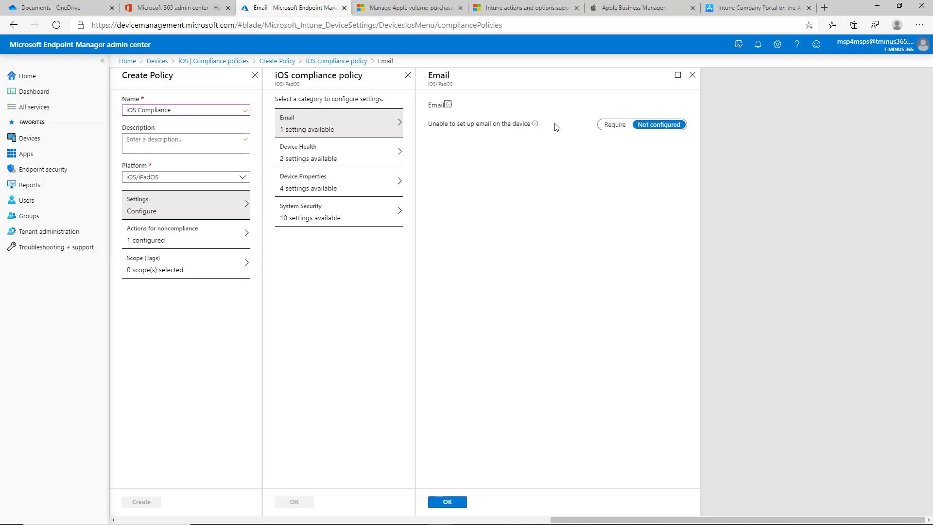
mouse_move(556, 140)
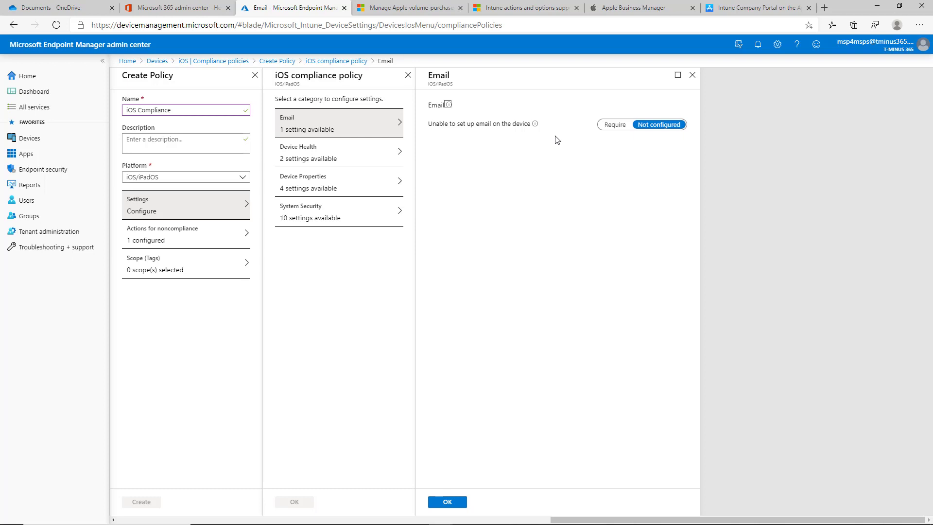
mouse_move(569, 155)
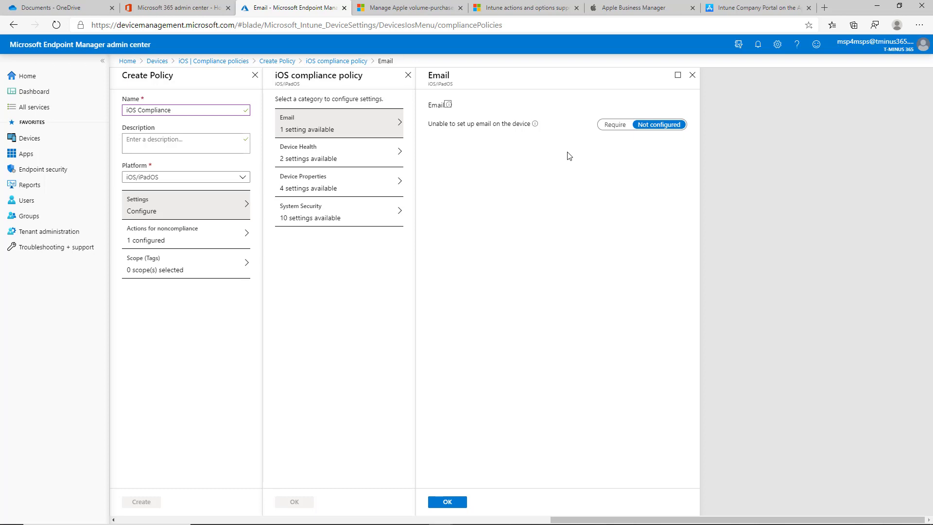
mouse_move(602, 96)
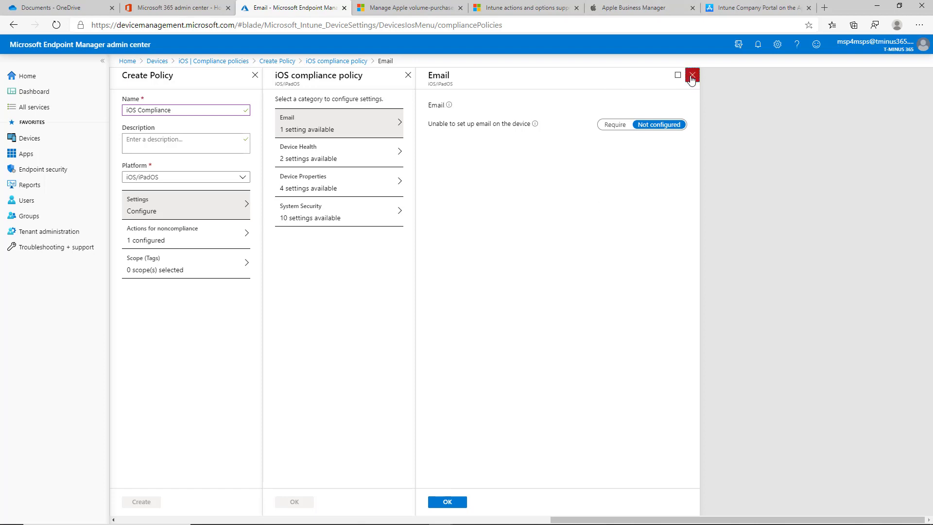
Leave Email, and in Device Health set Jailbroken devices to Block
click(690, 75)
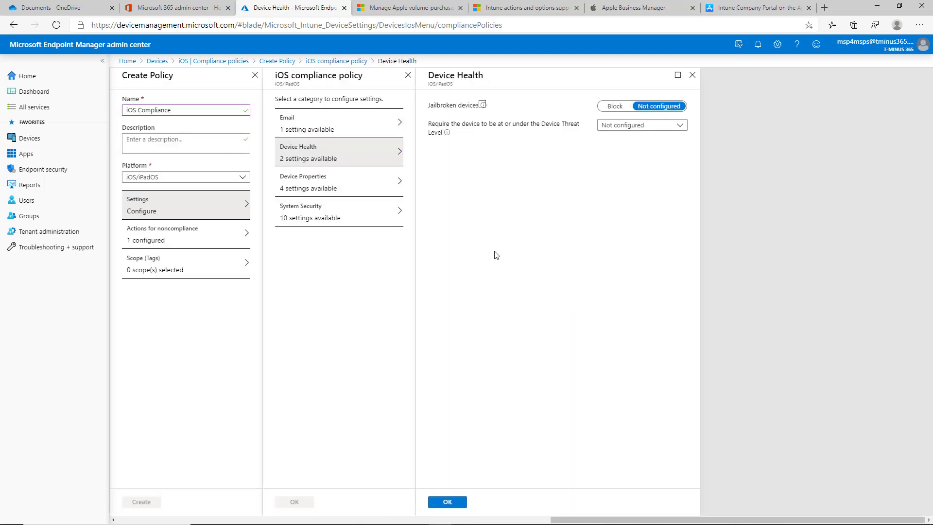
click(614, 105)
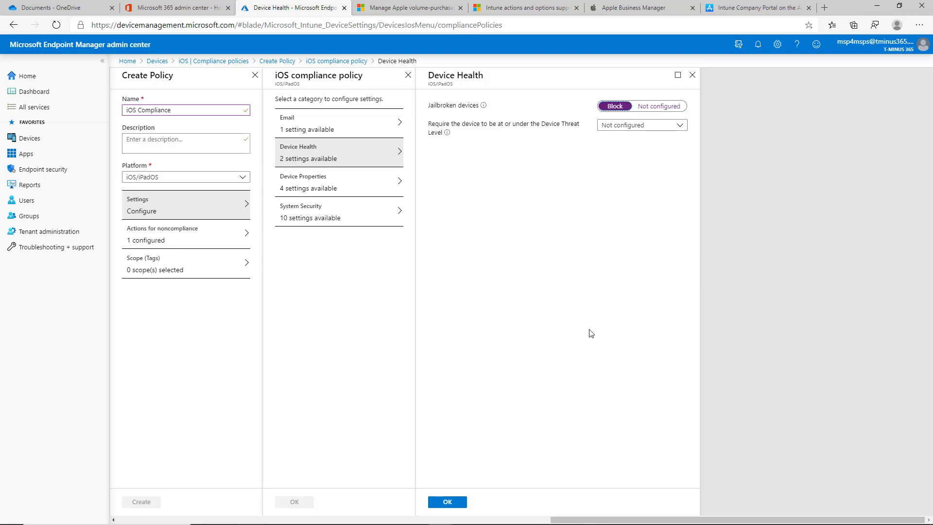
mouse_move(553, 315)
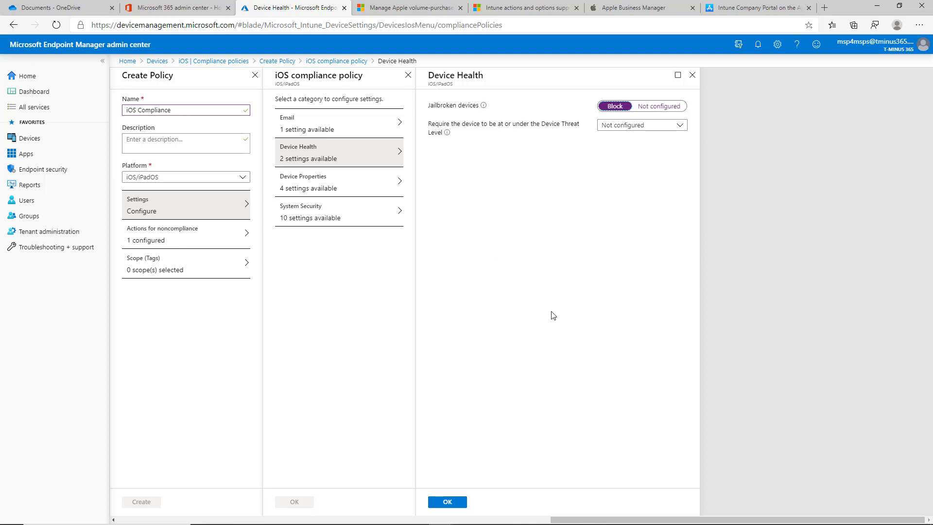
mouse_move(500, 140)
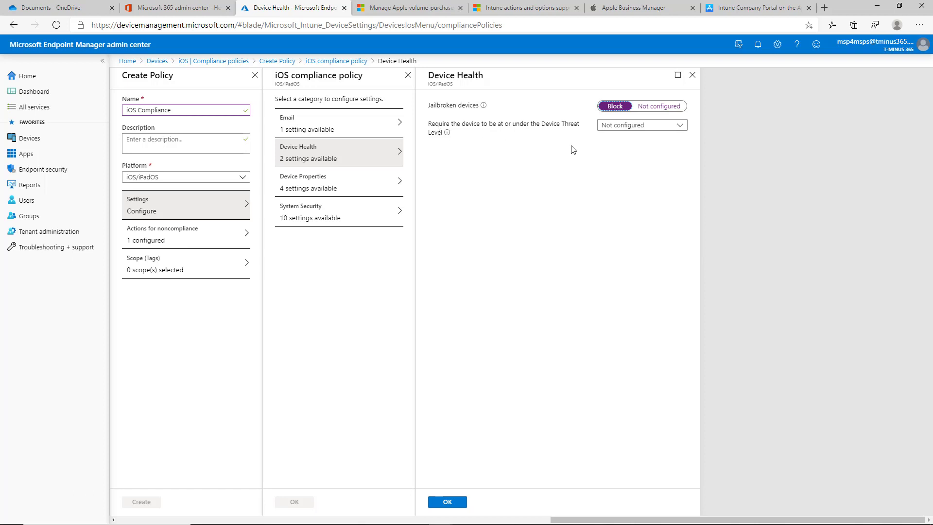
mouse_move(573, 138)
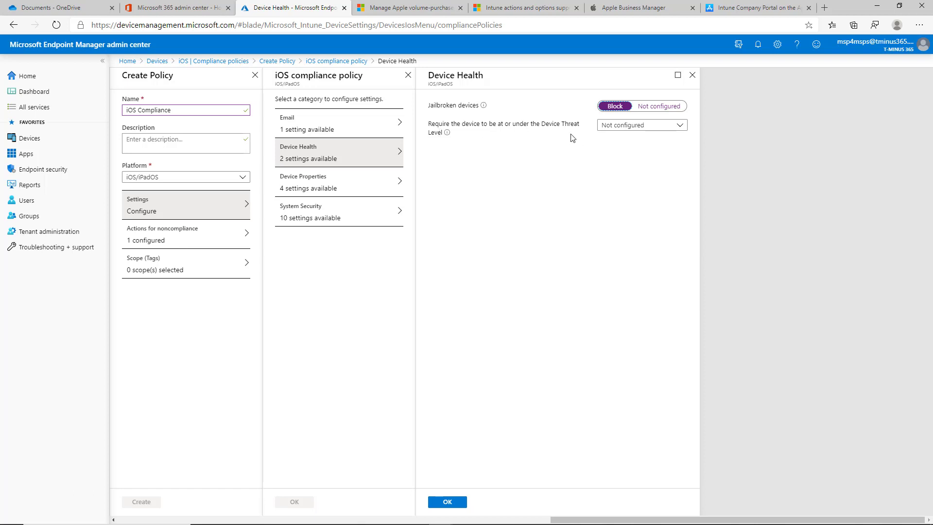
mouse_move(642, 125)
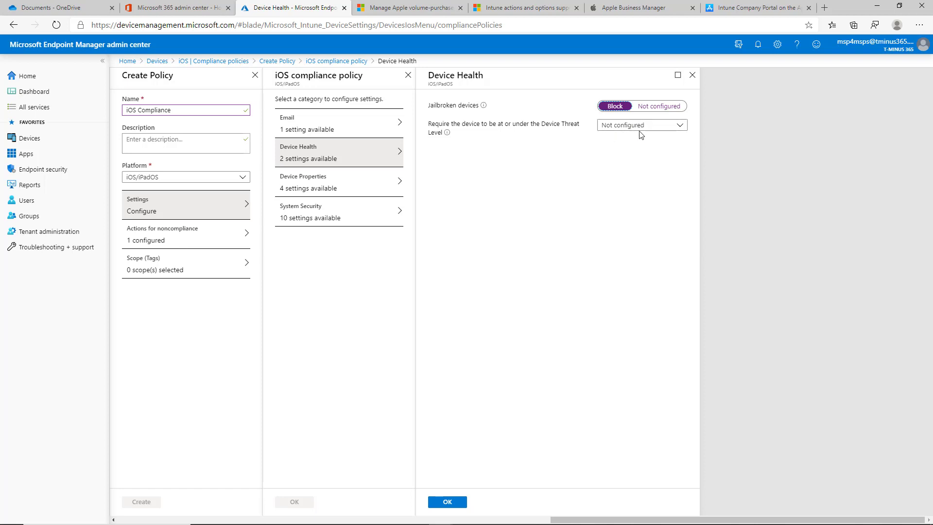
mouse_move(630, 125)
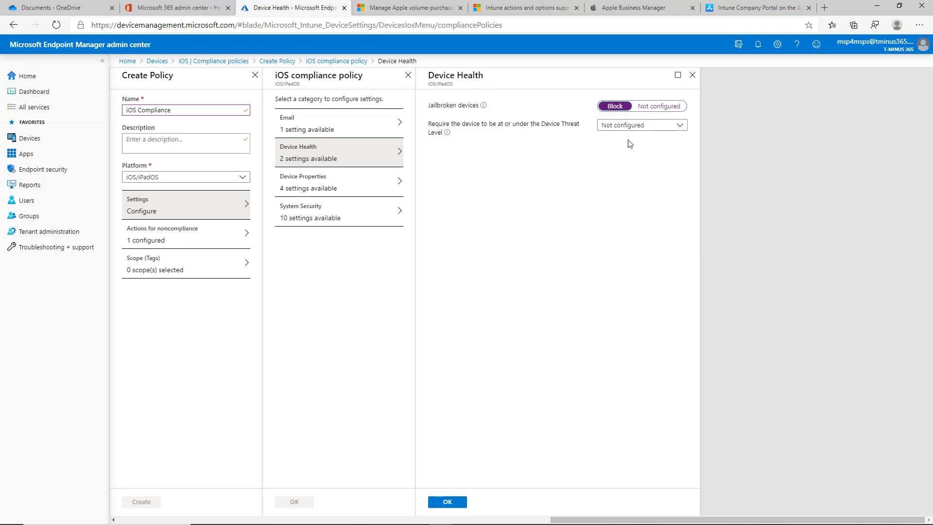
click(640, 125)
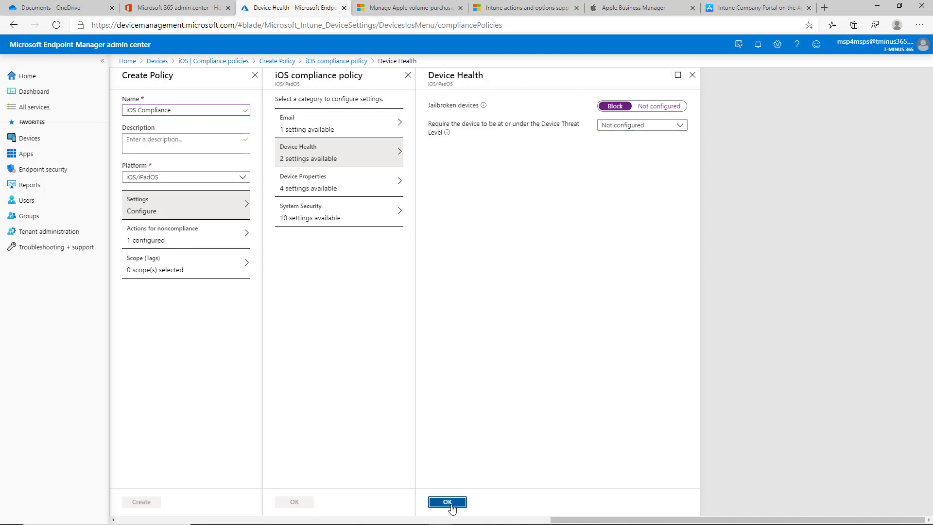
Confirm Device Health so it reads 1 of 2 settings configured
click(447, 501)
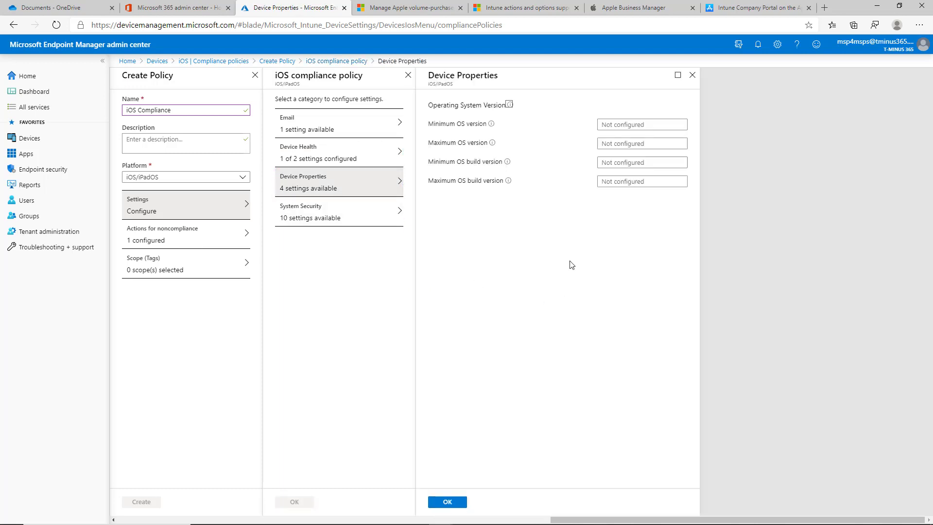
mouse_move(531, 180)
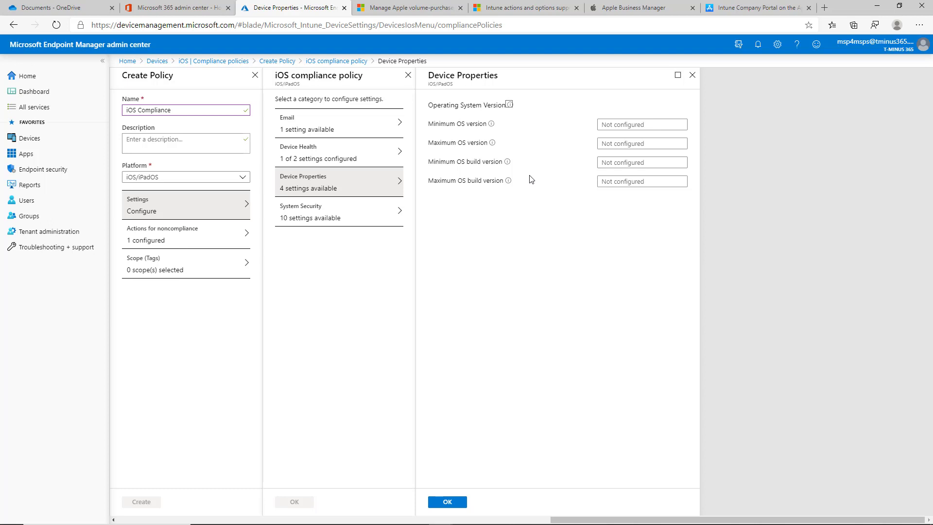
mouse_move(540, 426)
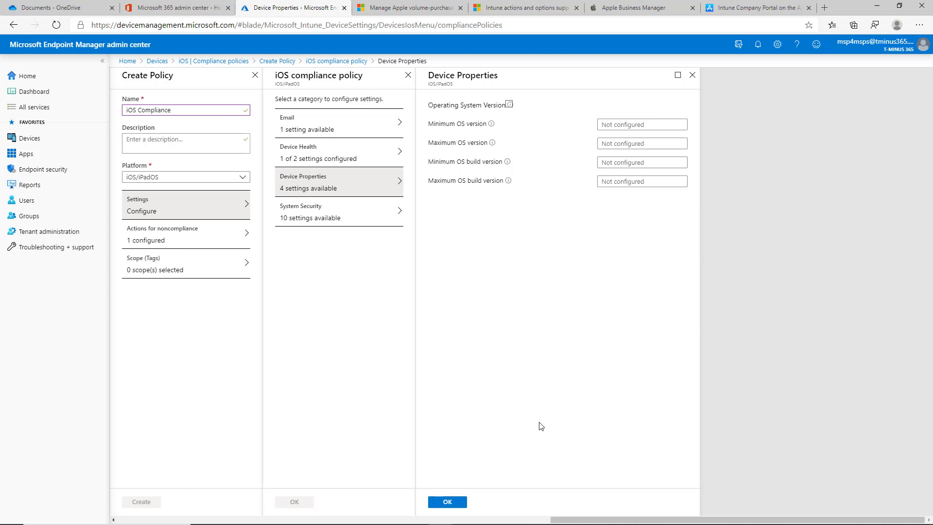
mouse_move(497, 205)
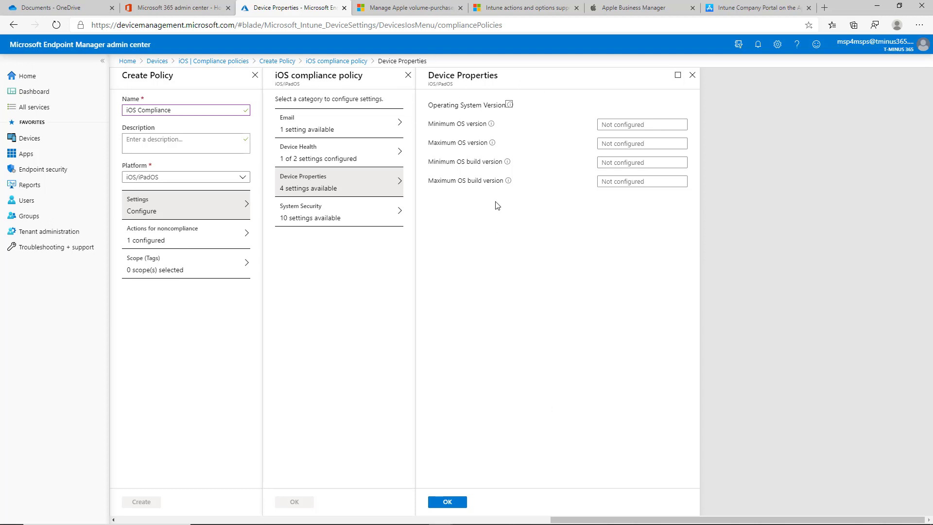
click(447, 501)
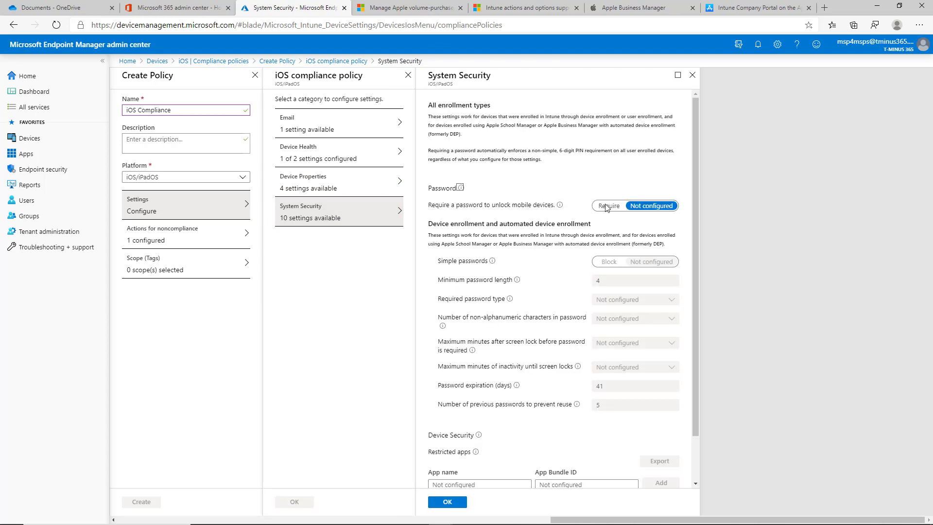
click(608, 205)
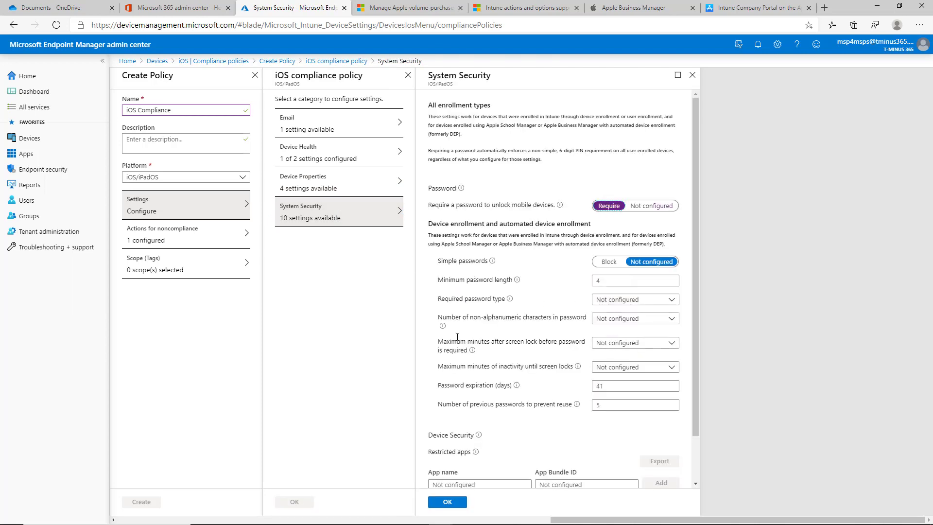
click(609, 261)
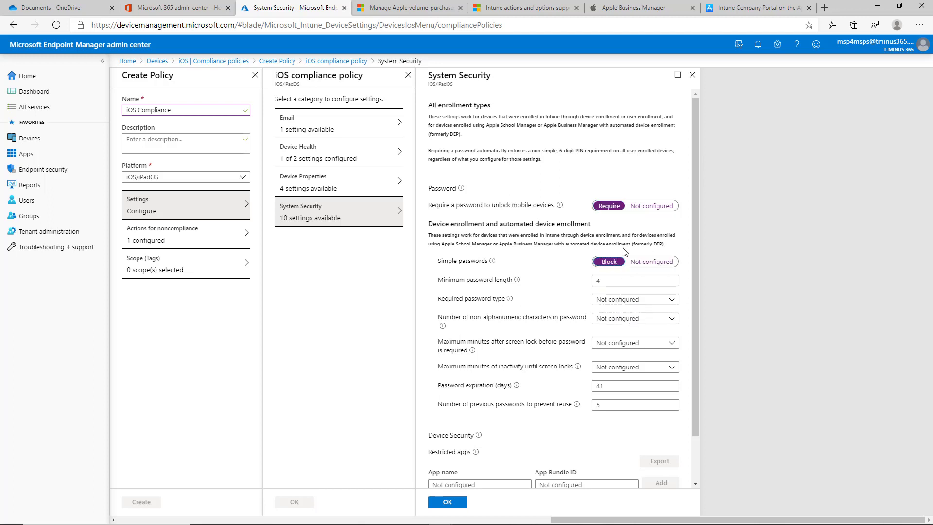
mouse_move(569, 254)
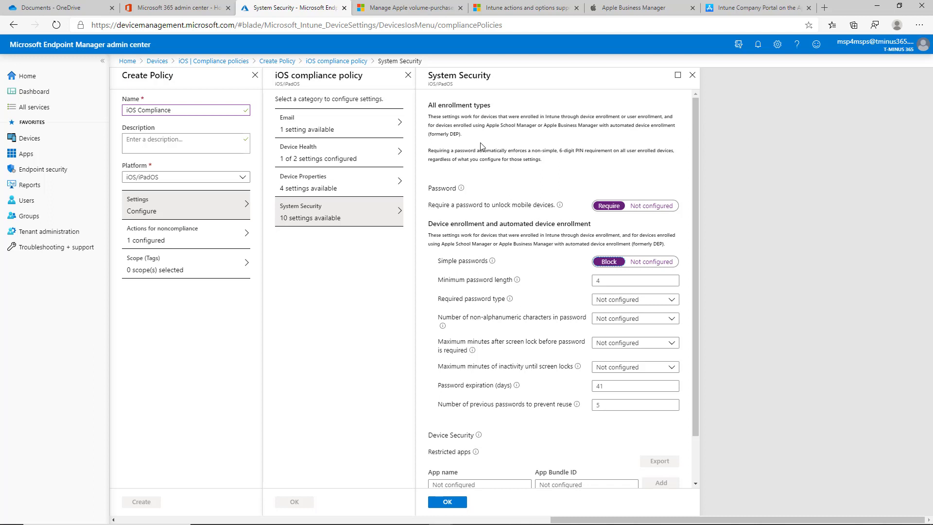
mouse_move(468, 116)
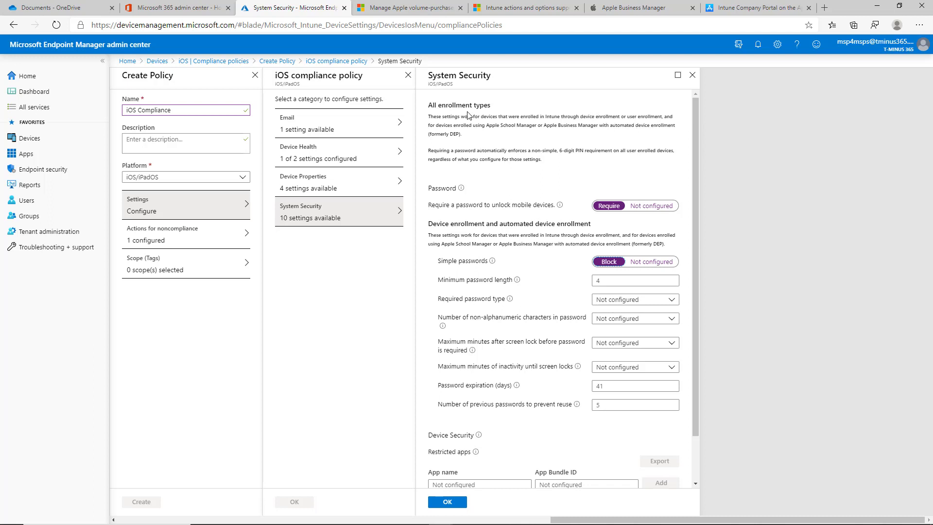
mouse_move(583, 265)
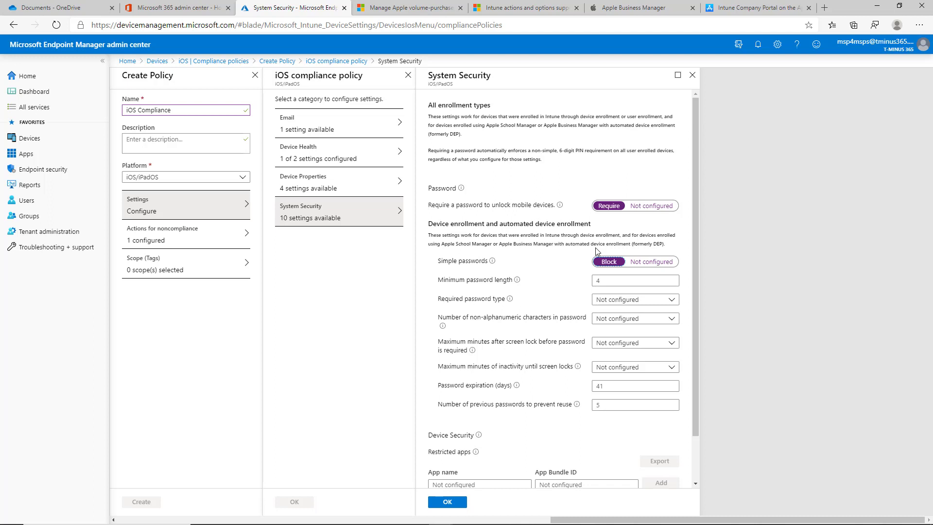
mouse_move(508, 278)
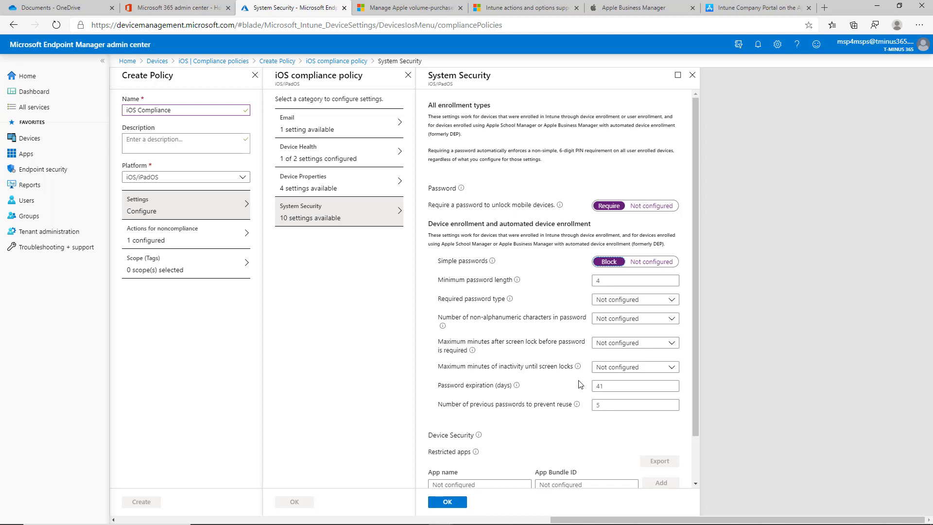
mouse_move(585, 291)
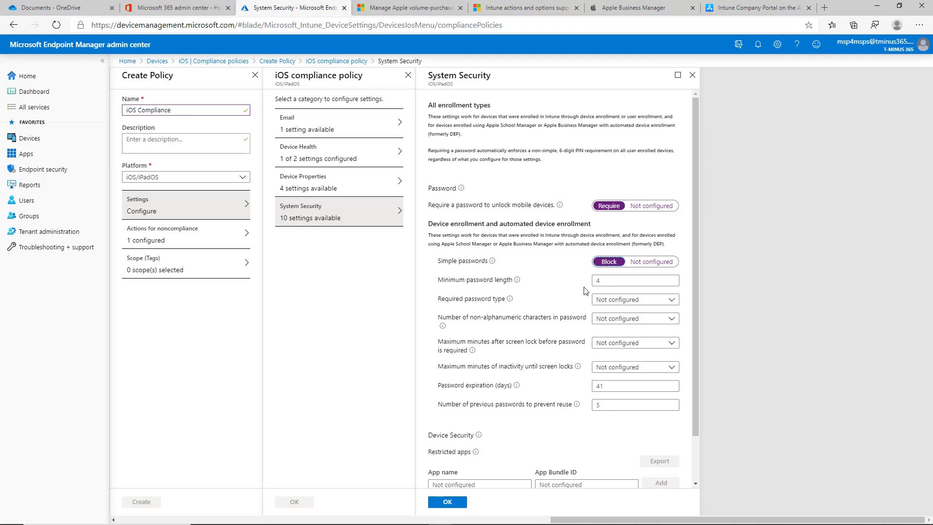
Require a minimum password length of 6 with Numeric password type
click(634, 280)
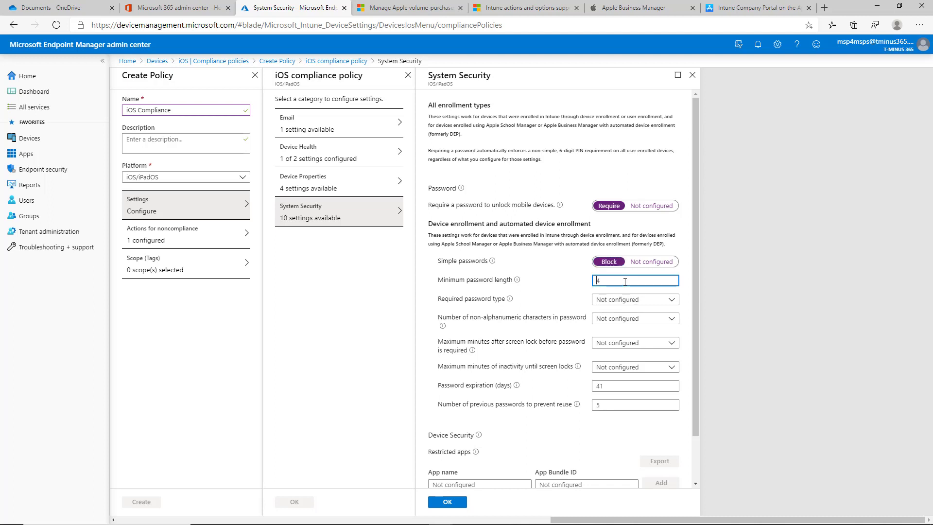
text(4)
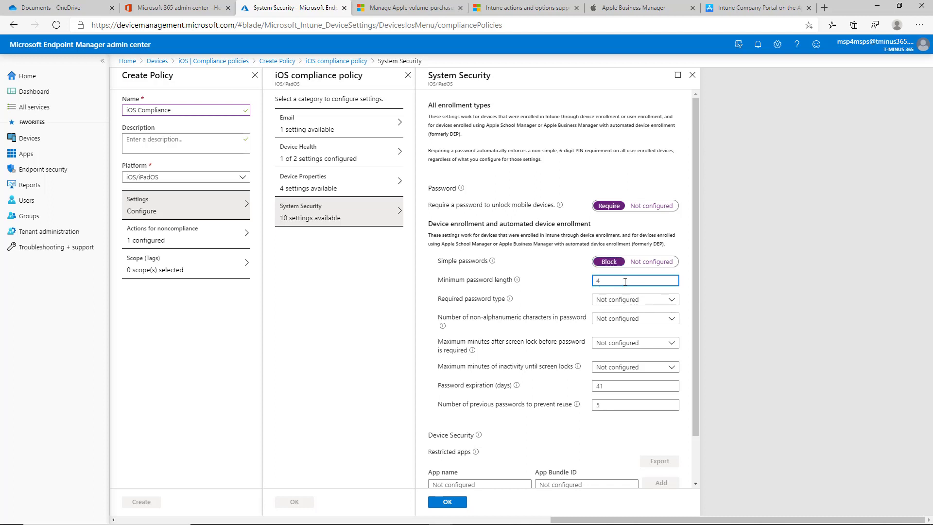
text(6)
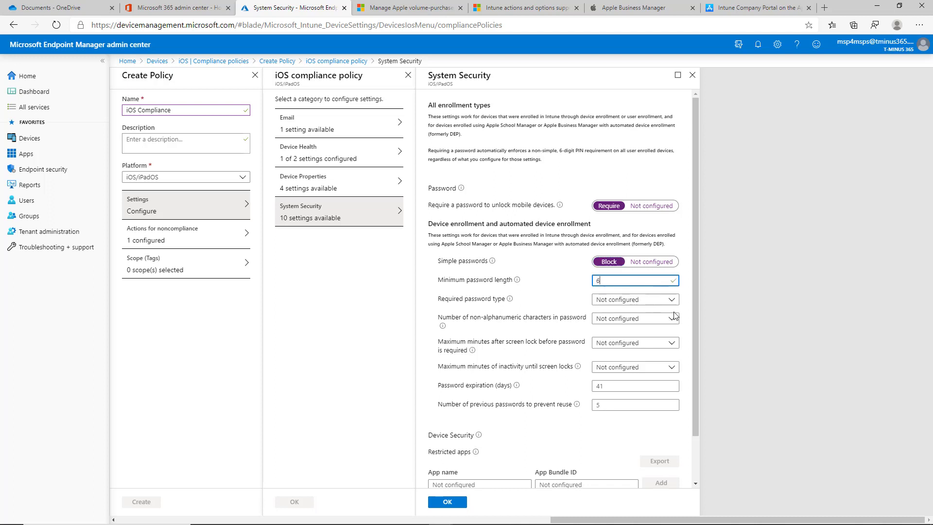
click(634, 298)
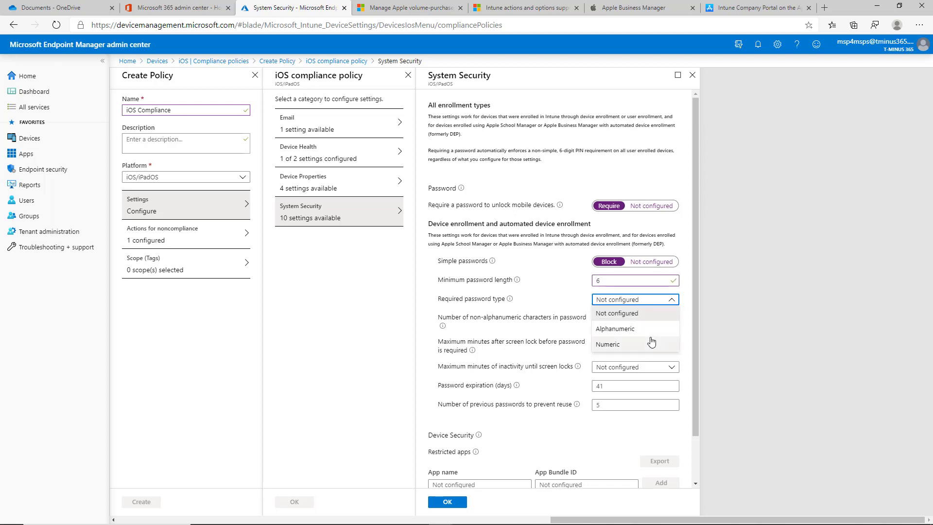
mouse_move(639, 345)
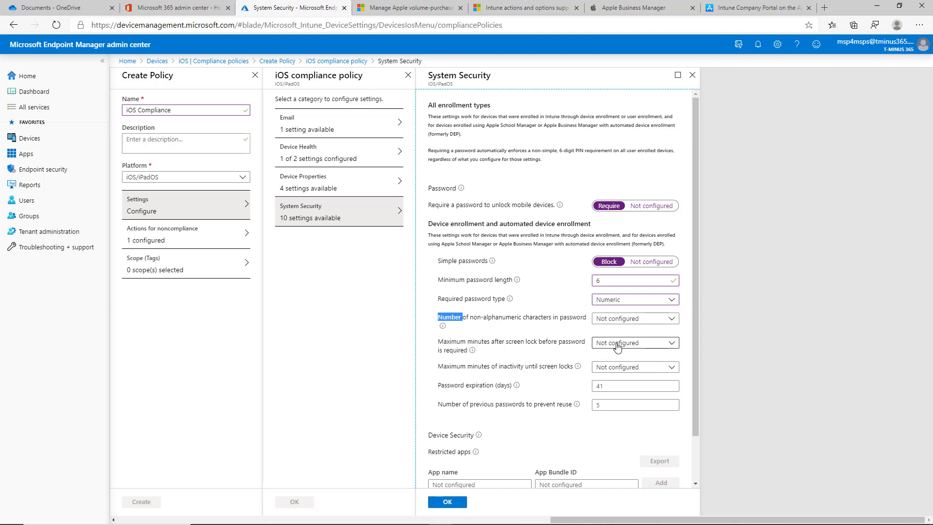
Require the password Immediately after screen lock with a 1-minute inactivity lock
click(633, 342)
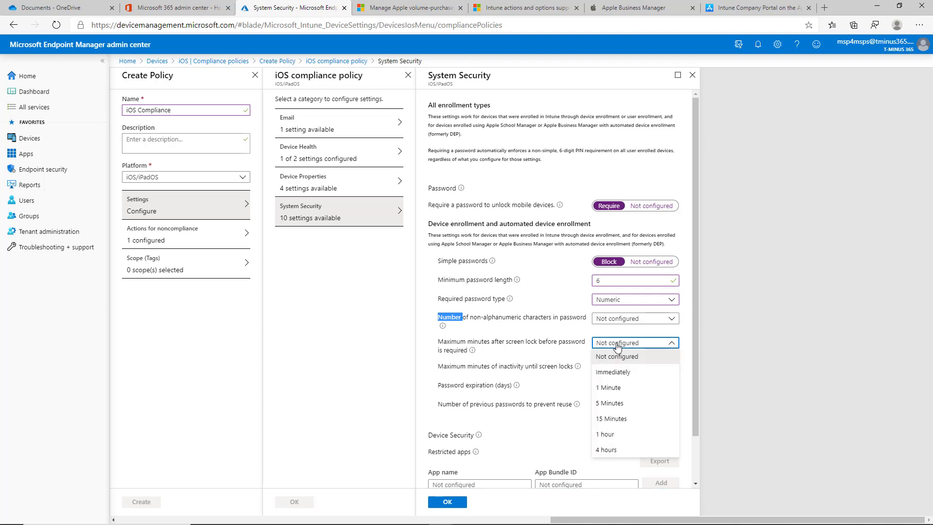
click(612, 372)
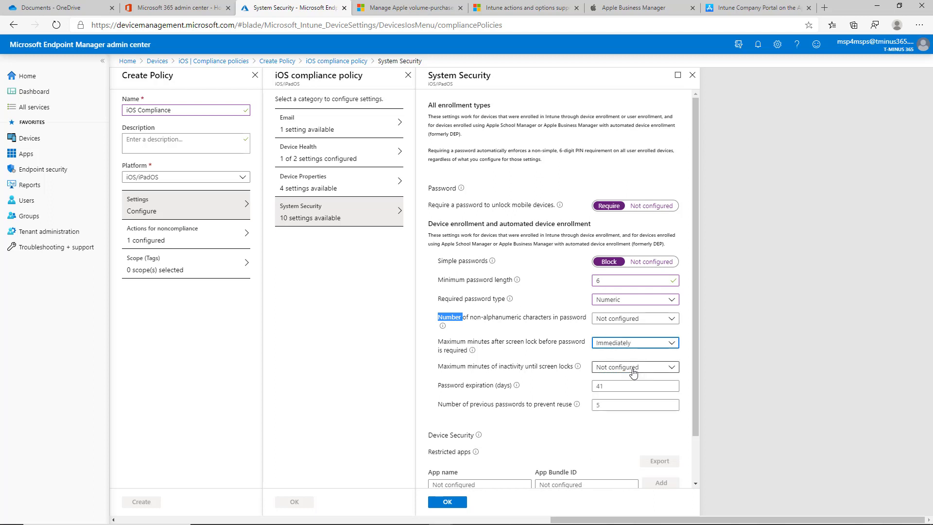
mouse_move(667, 368)
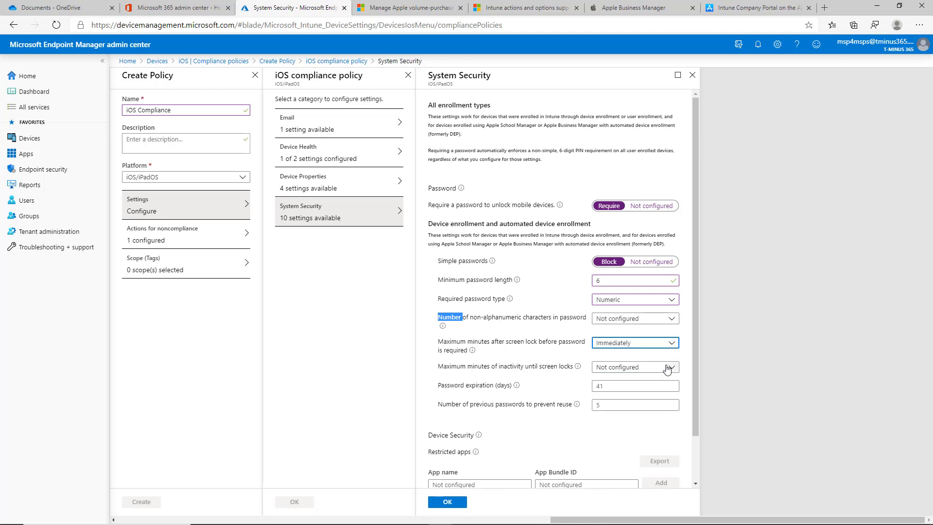
mouse_move(641, 350)
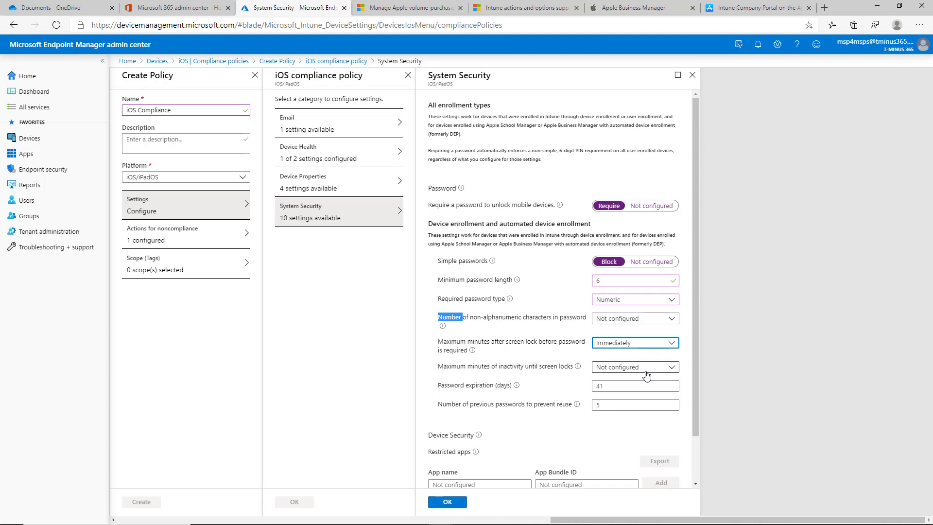
click(633, 366)
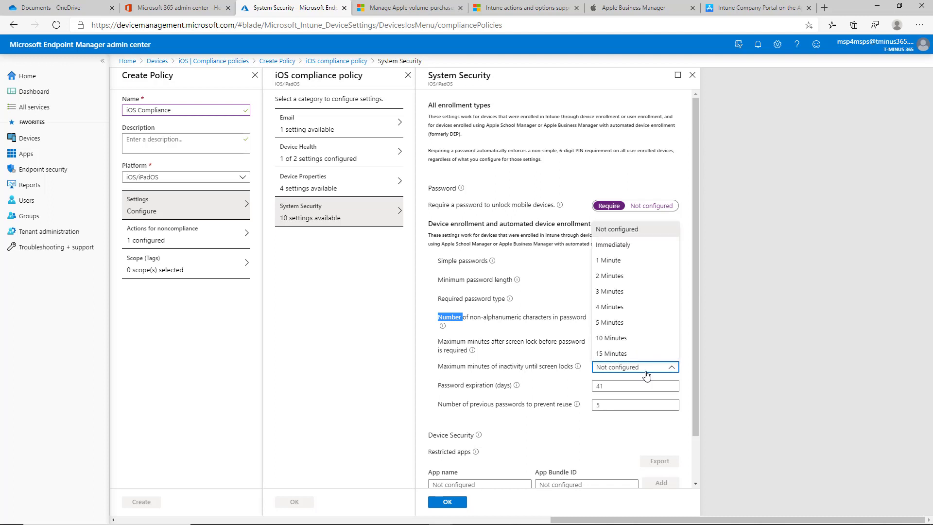
mouse_move(652, 275)
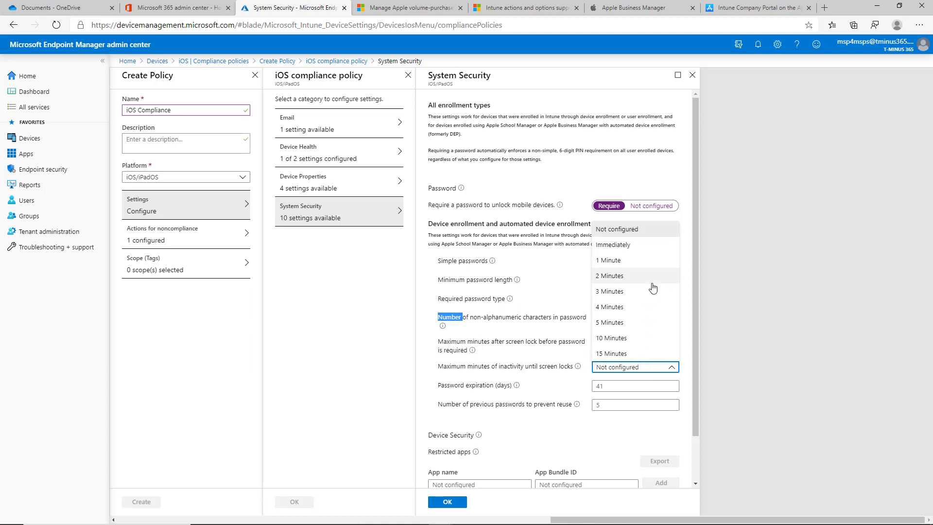
mouse_move(631, 260)
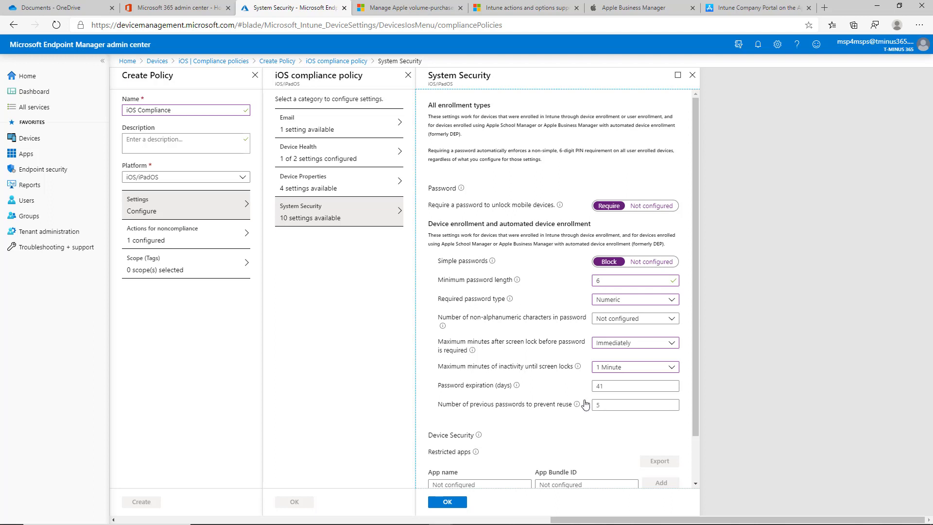
mouse_move(669, 446)
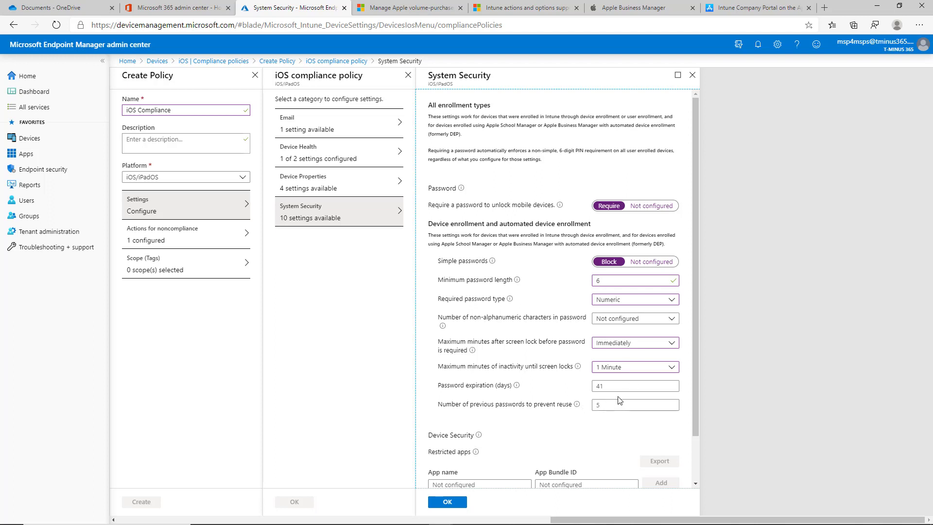
mouse_move(619, 417)
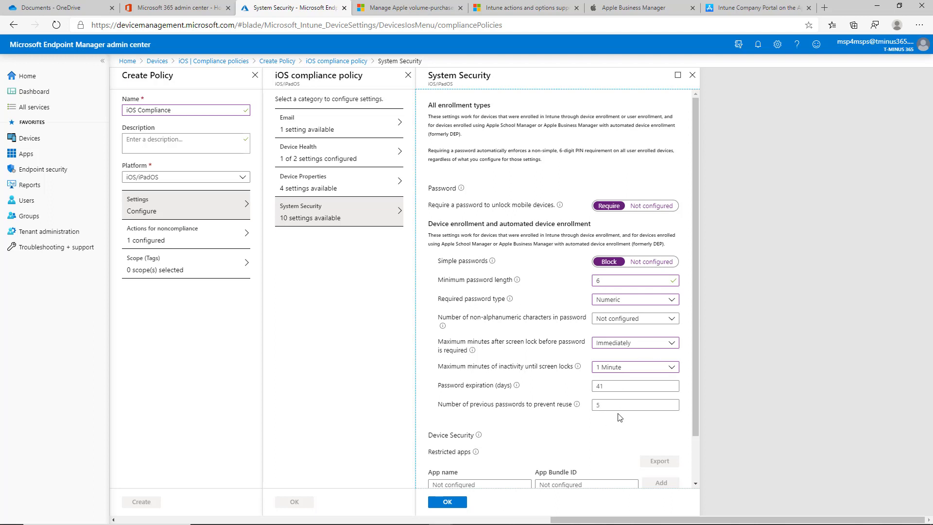
Review Restricted apps and save System Security, reaching 6 of 10 settings configured
scroll(down, 3)
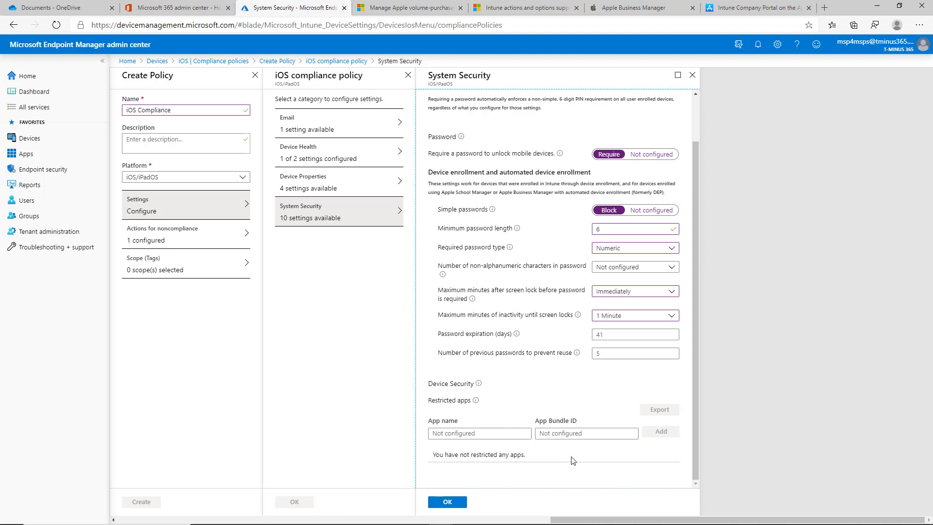
mouse_move(598, 493)
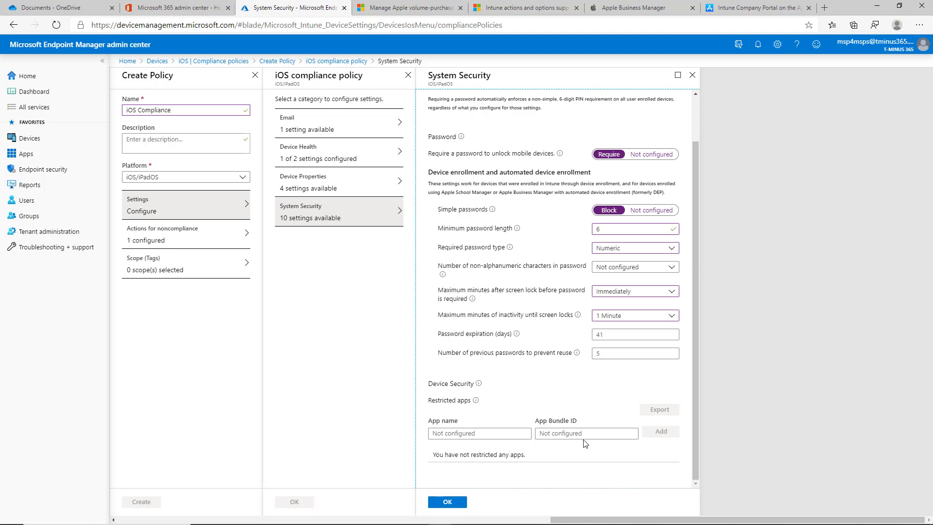
mouse_move(537, 479)
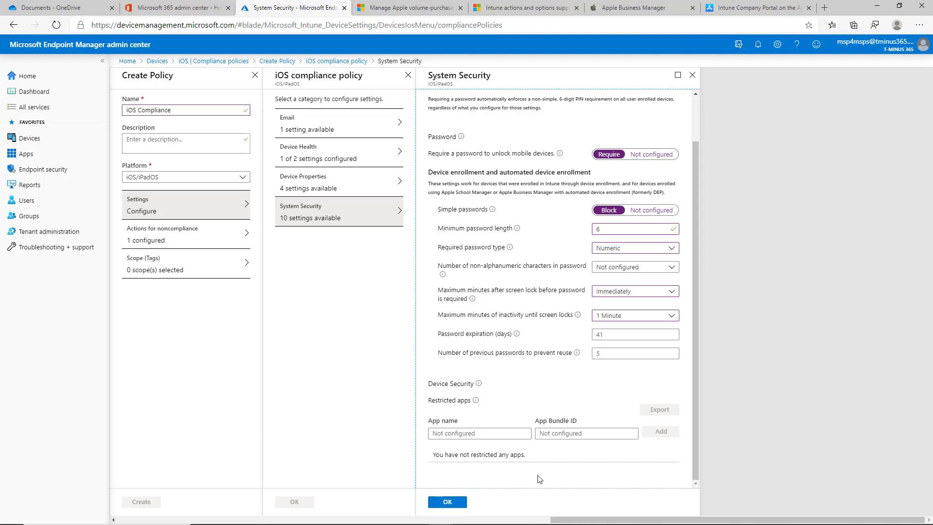
mouse_move(485, 479)
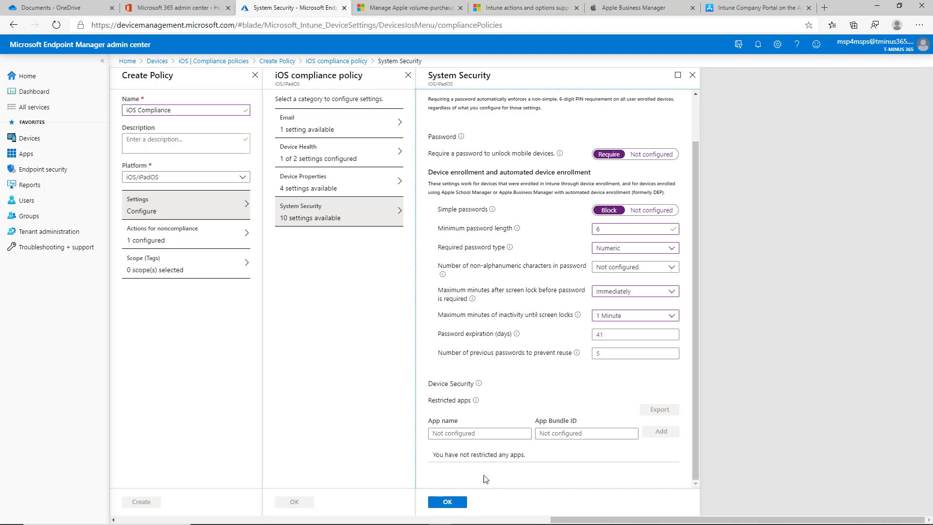
click(446, 501)
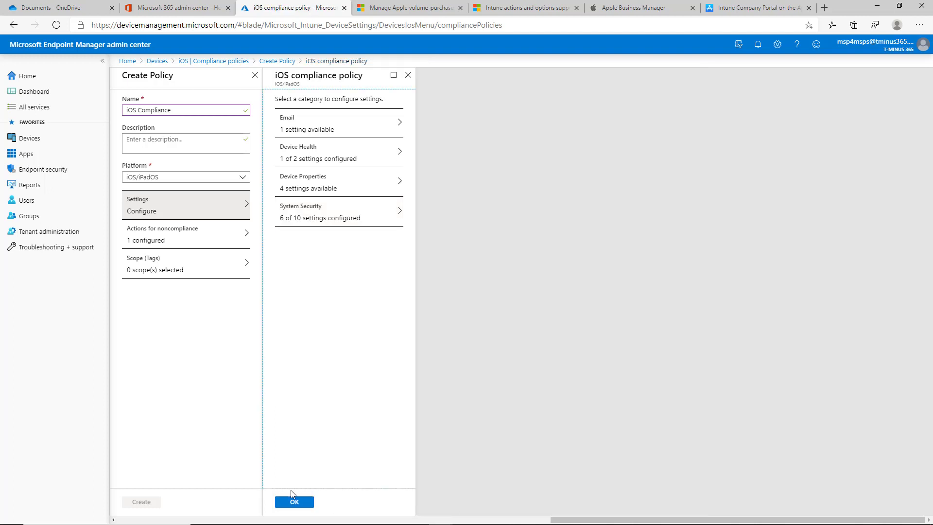
Set the Mark device noncompliant action to 0 days and return to the policy summary
click(293, 501)
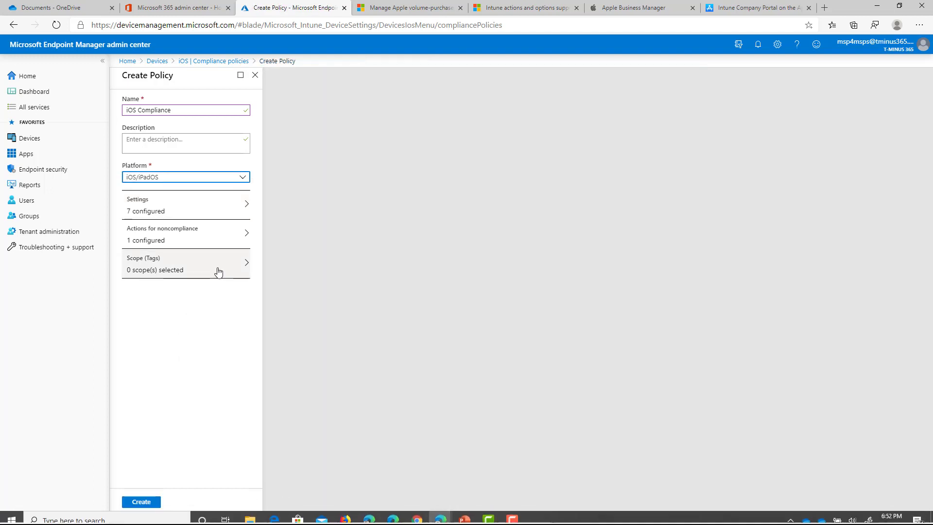
click(185, 234)
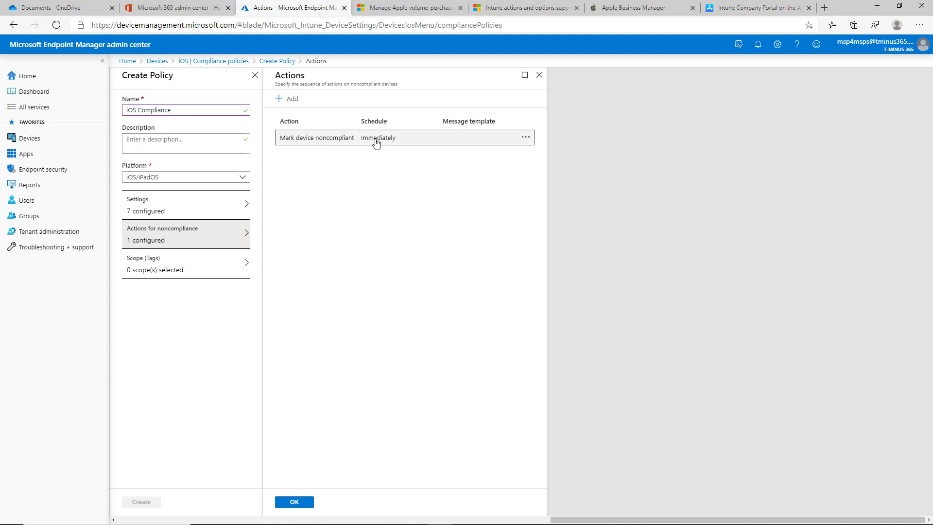
click(317, 137)
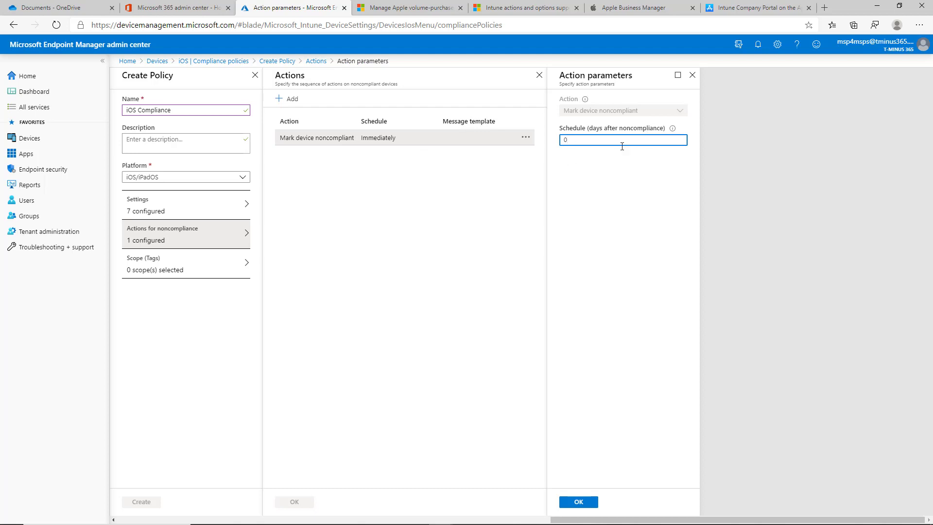
mouse_move(640, 211)
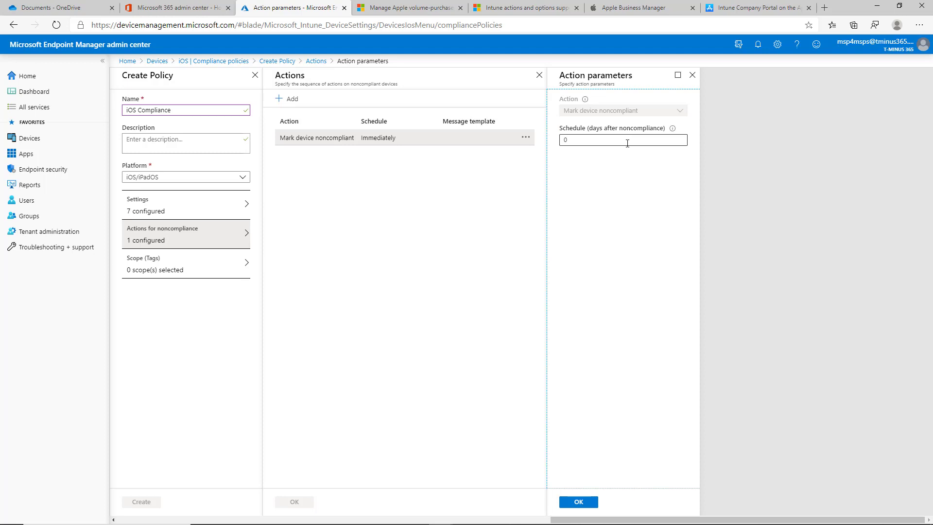
click(622, 140)
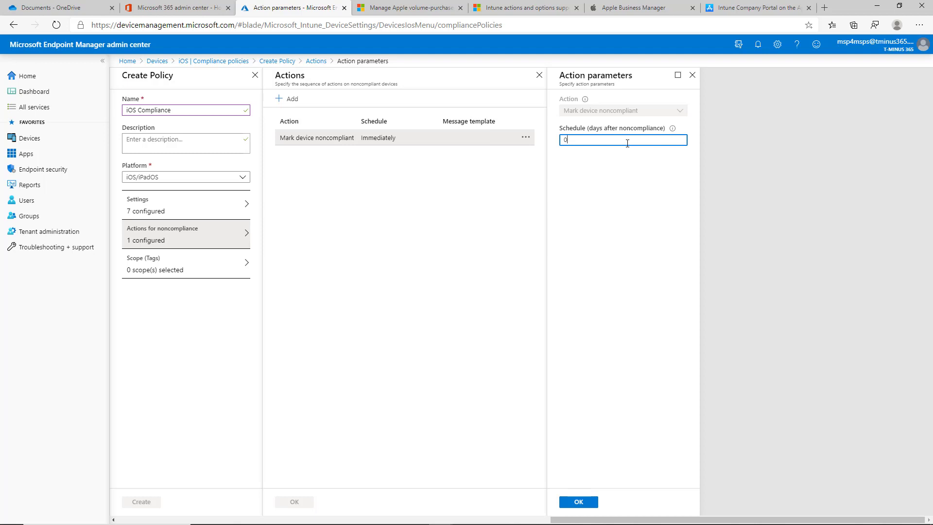
mouse_move(618, 160)
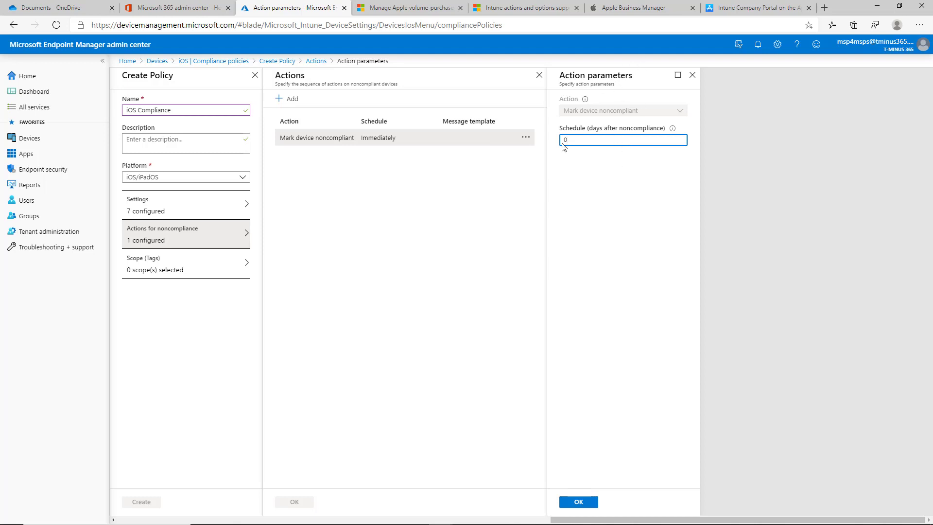
mouse_move(606, 128)
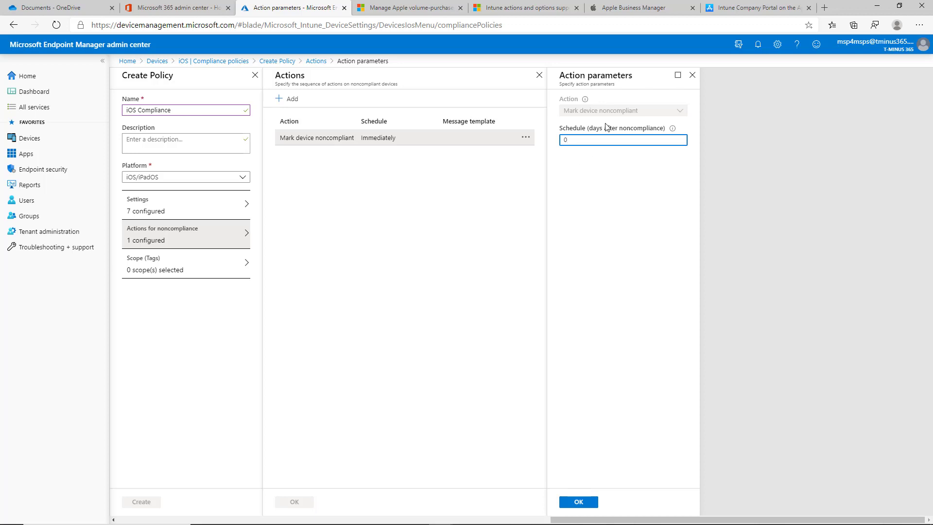
mouse_move(631, 125)
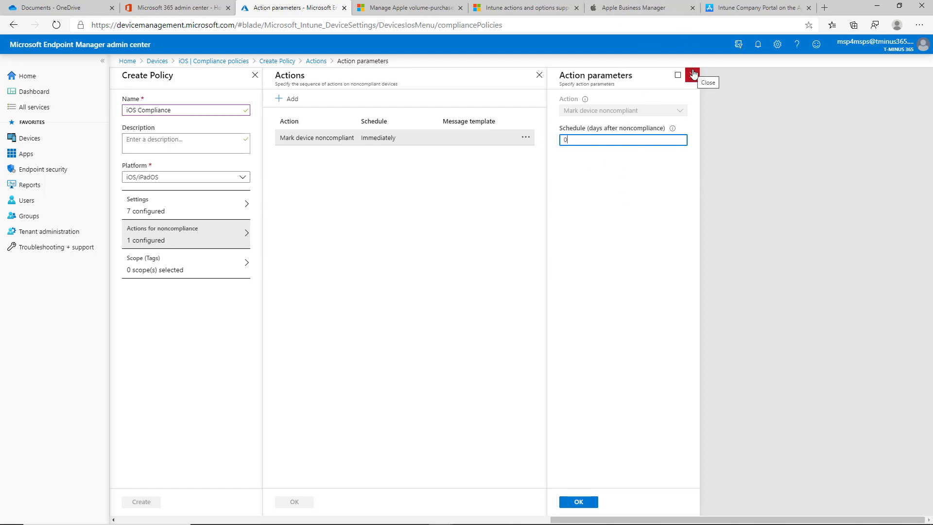
click(692, 75)
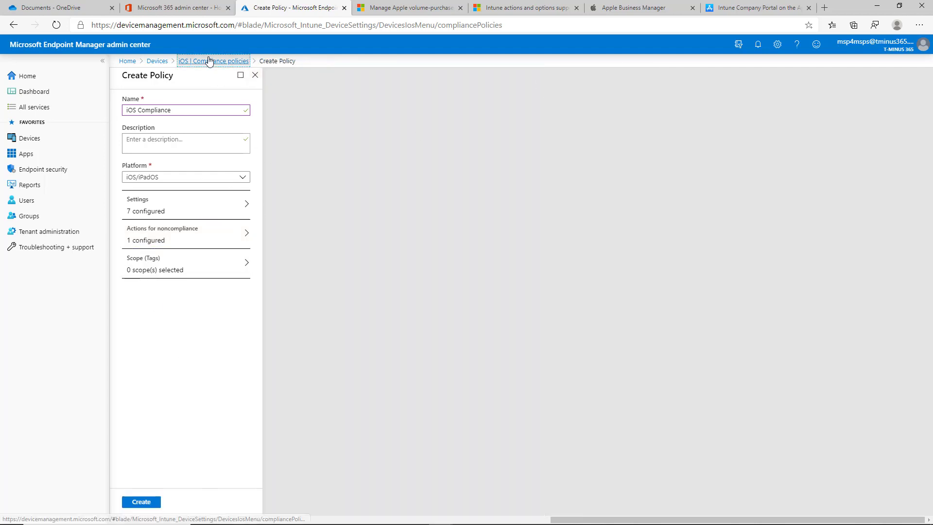
View the existing iOS Policy's Device status showing the iPhone Compliant
click(213, 60)
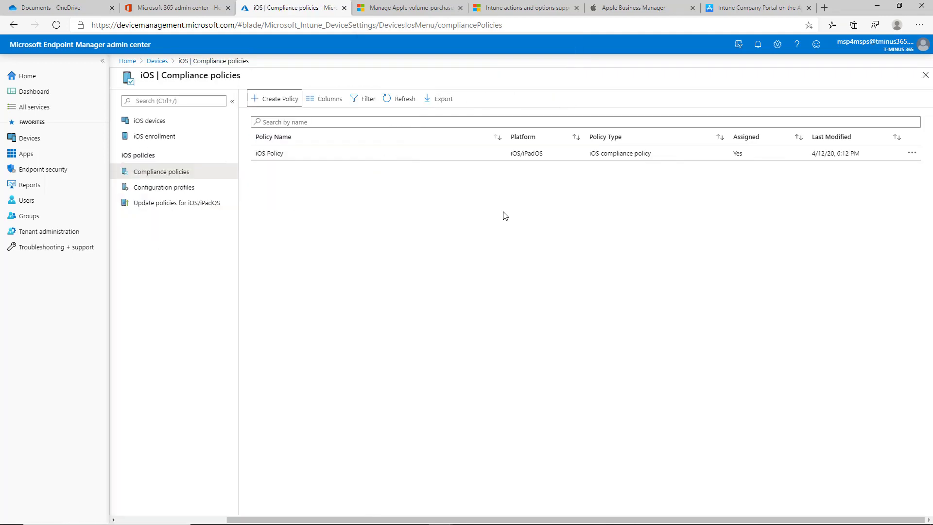
click(269, 152)
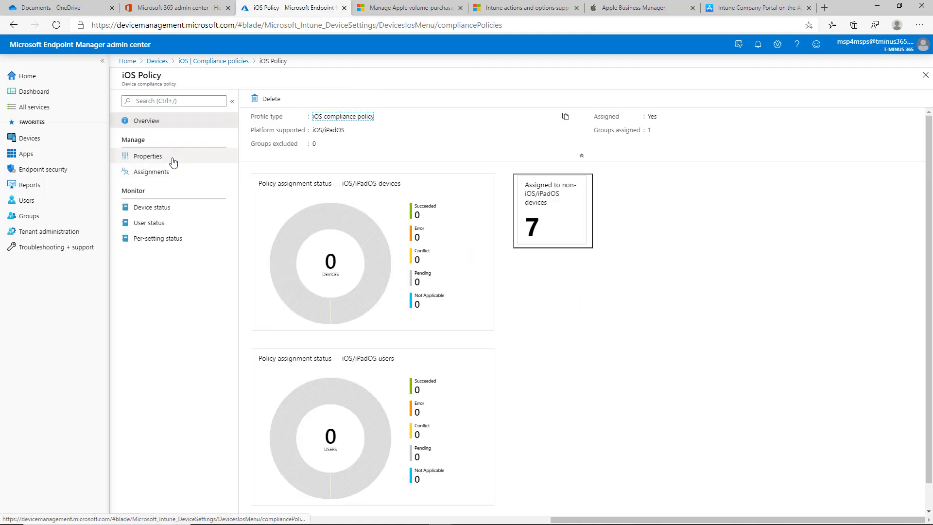
click(153, 206)
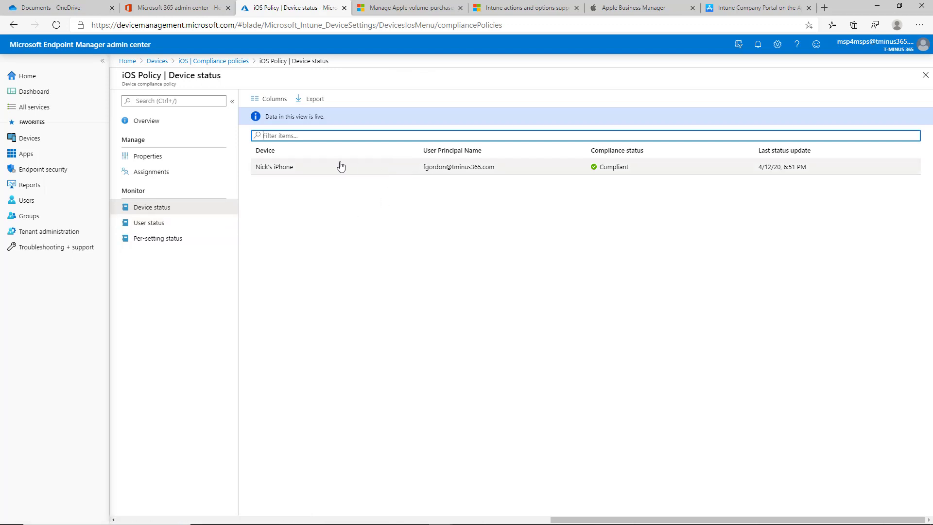
mouse_move(84, 153)
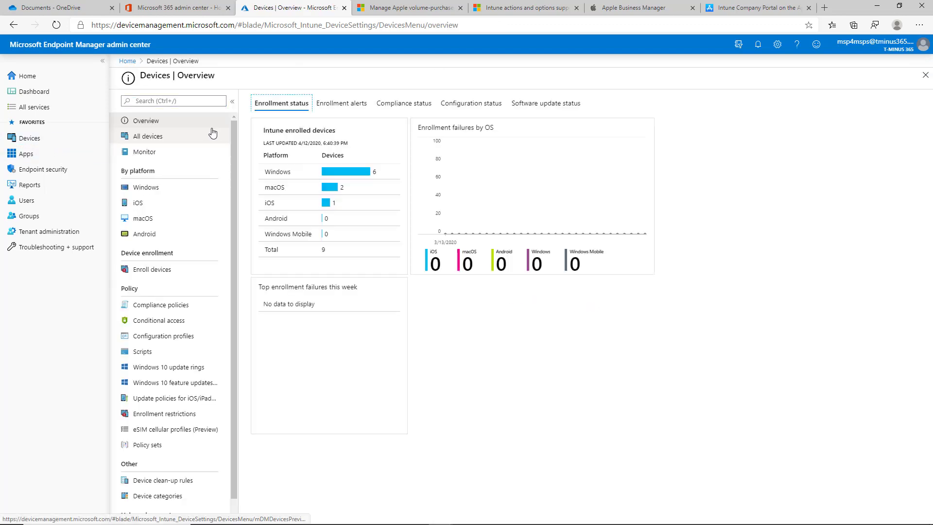
Show the enrolled iPhone's per-setting compliance under iOS Policy, all Compliant
click(137, 202)
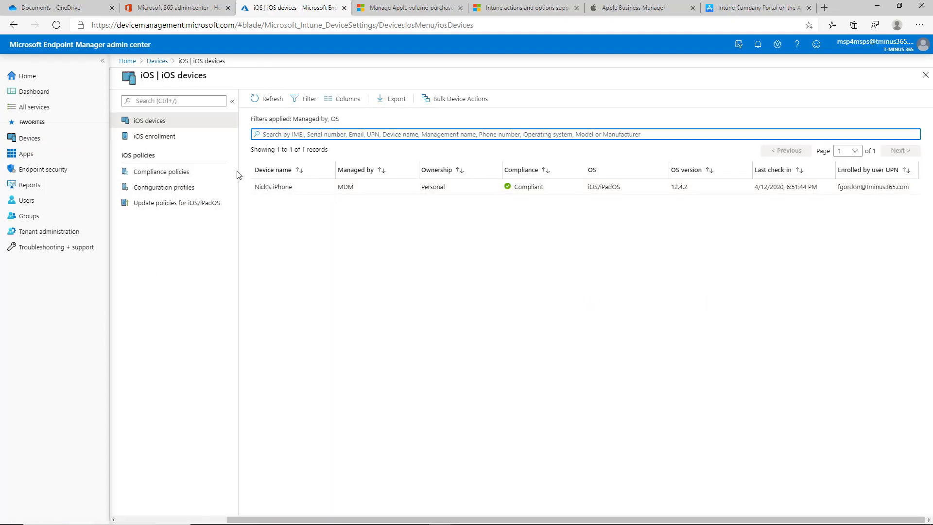
click(273, 186)
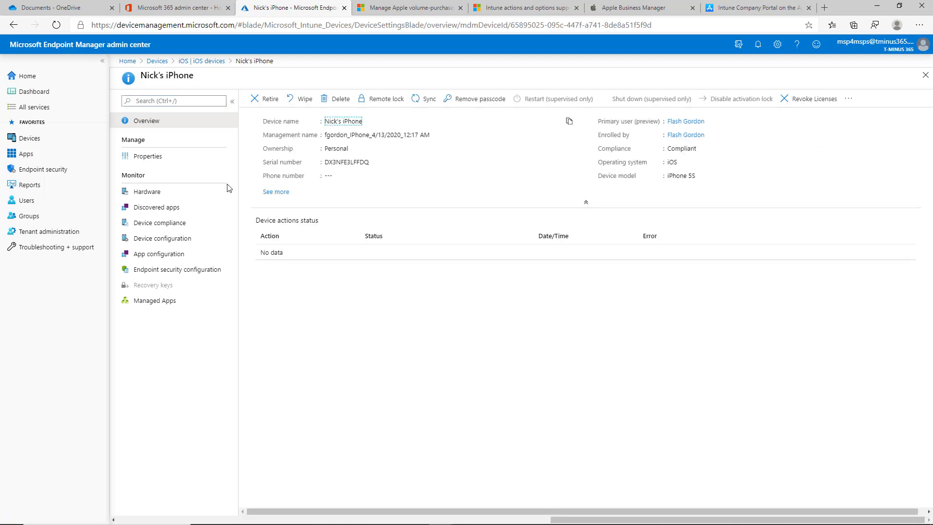
click(159, 222)
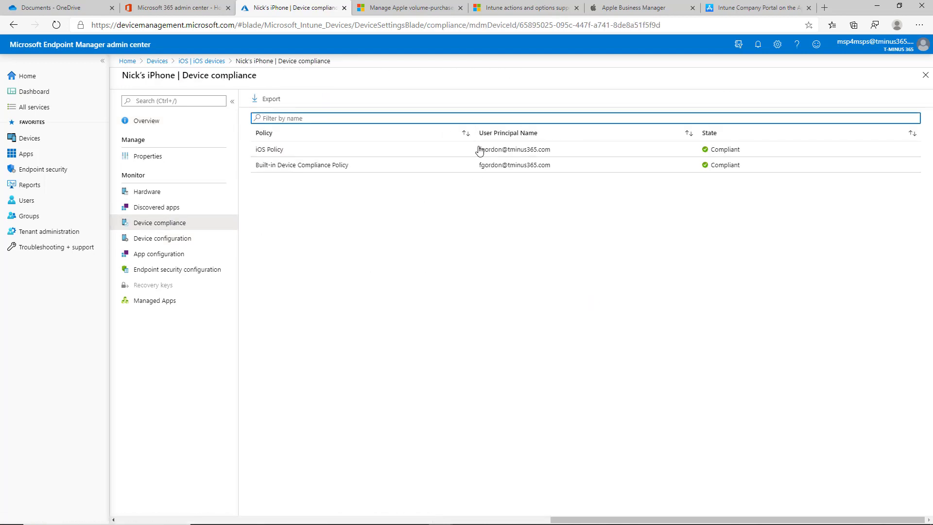
click(269, 149)
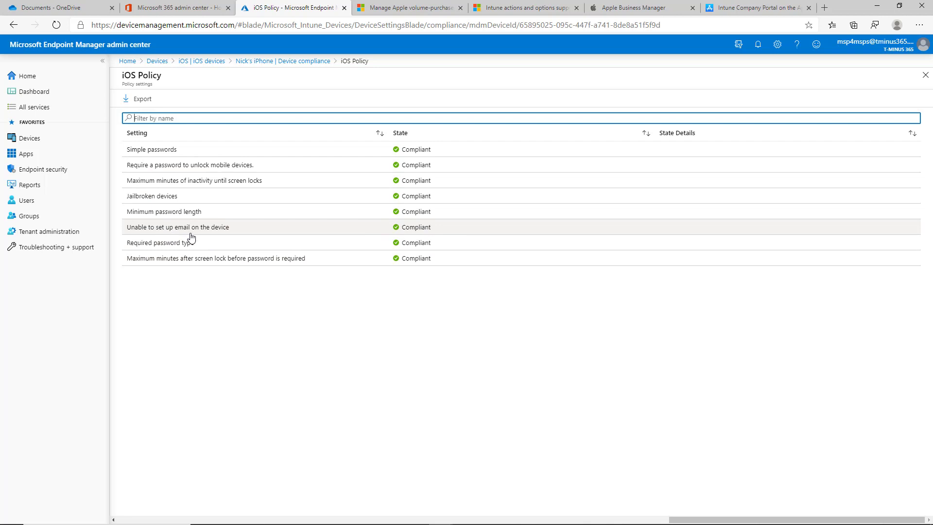
mouse_move(216, 235)
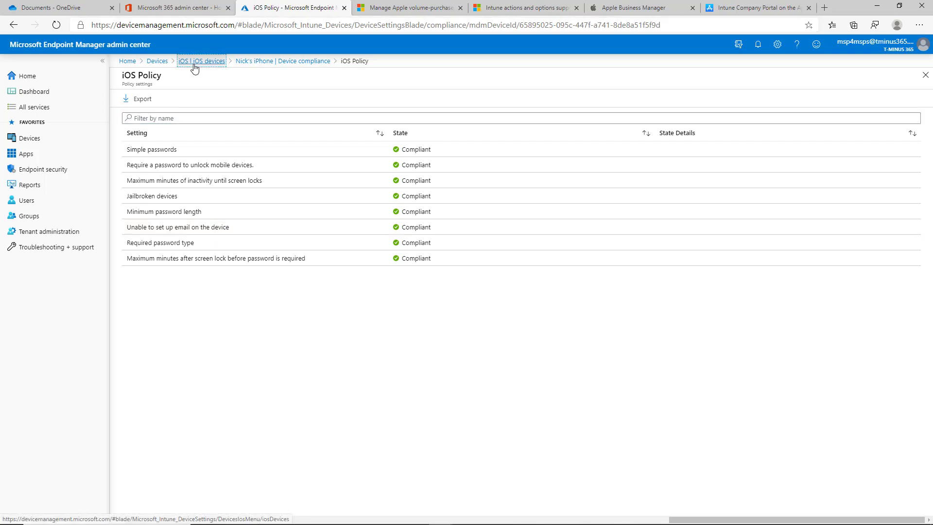
List the iOS configuration profiles, briefly starting an iOS/iPadOS profile then cancelling it
click(202, 60)
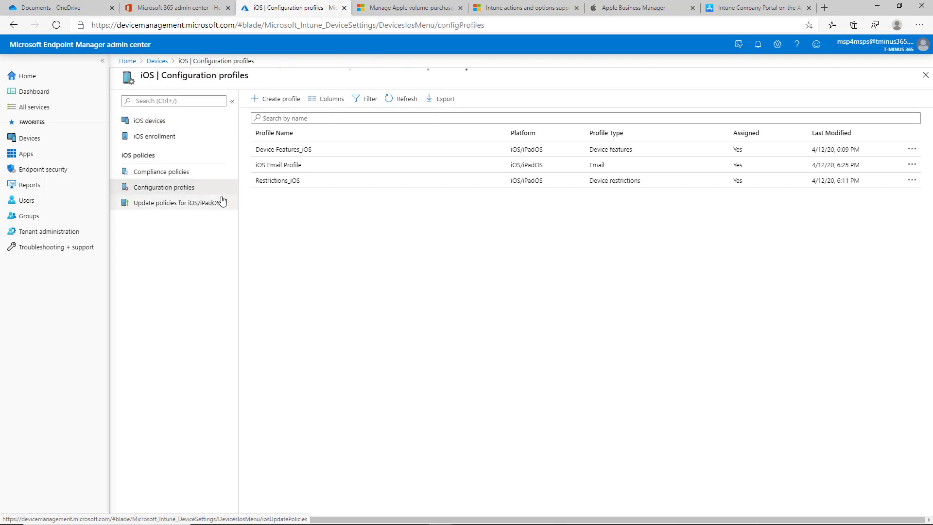
click(275, 99)
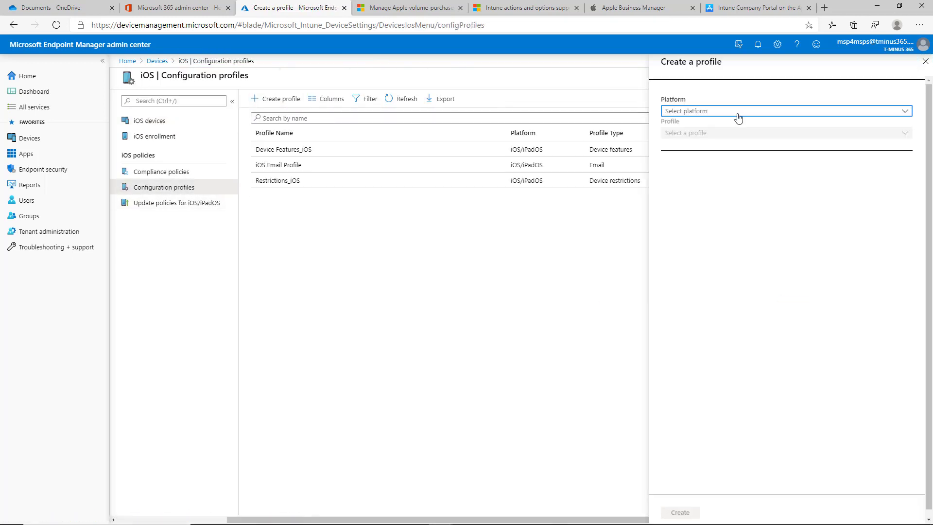
click(784, 133)
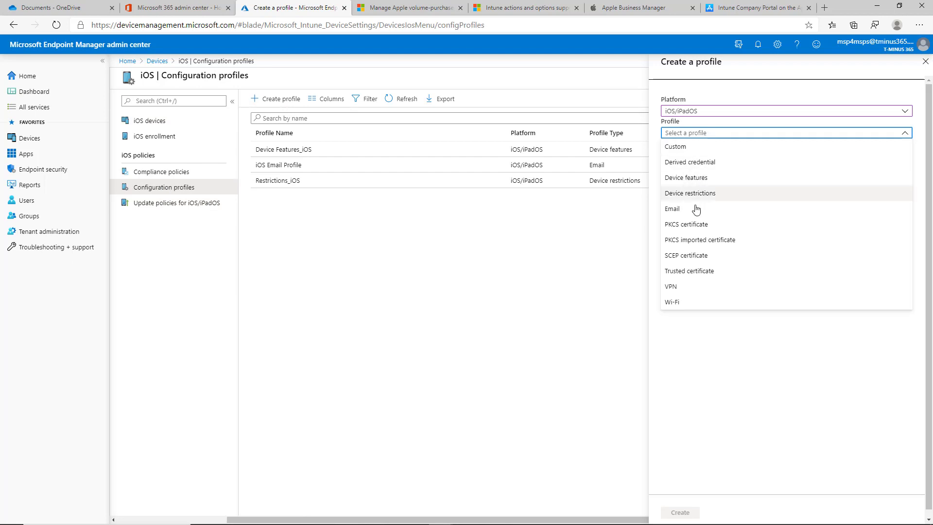
click(784, 134)
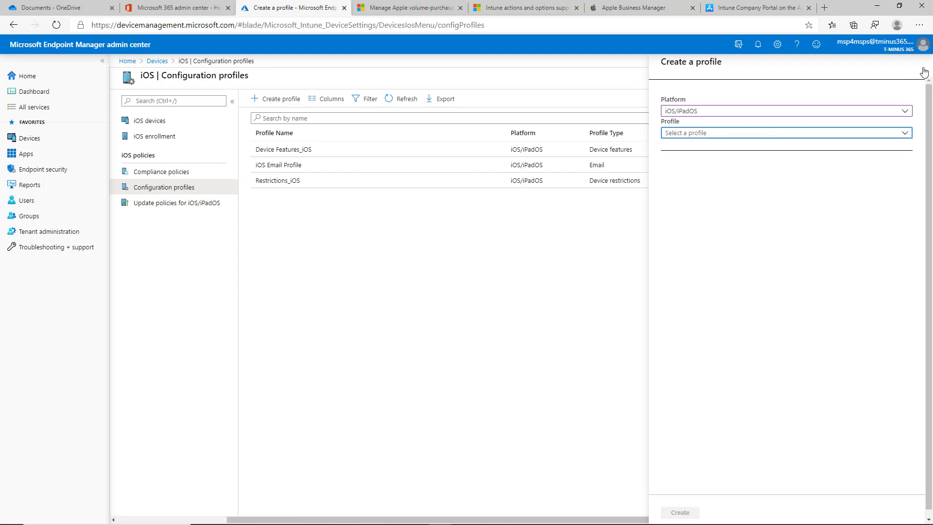
click(924, 72)
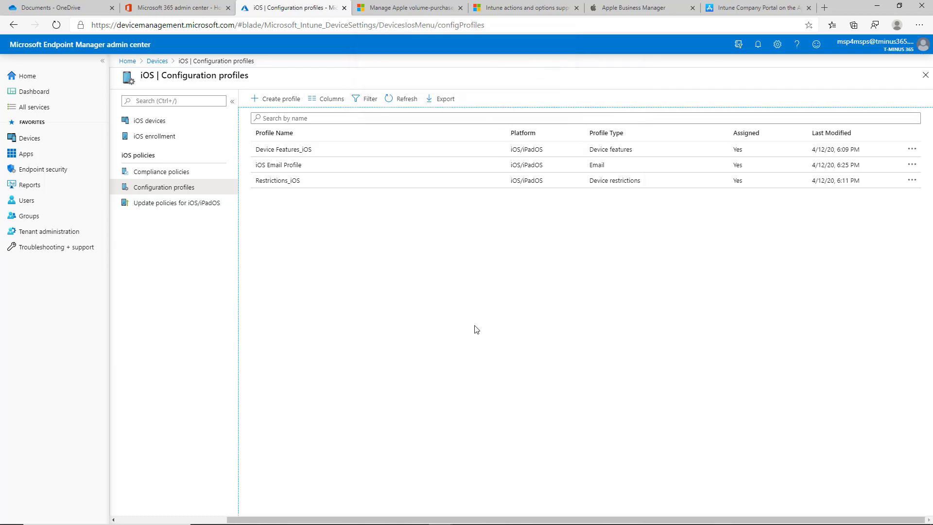
mouse_move(502, 204)
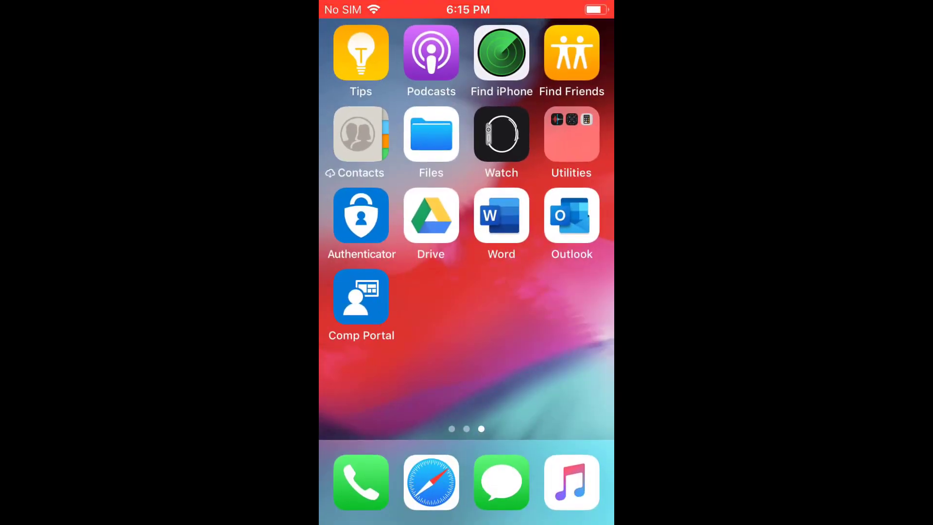
Launch Company Portal on the iPhone and sign in with another account
click(360, 297)
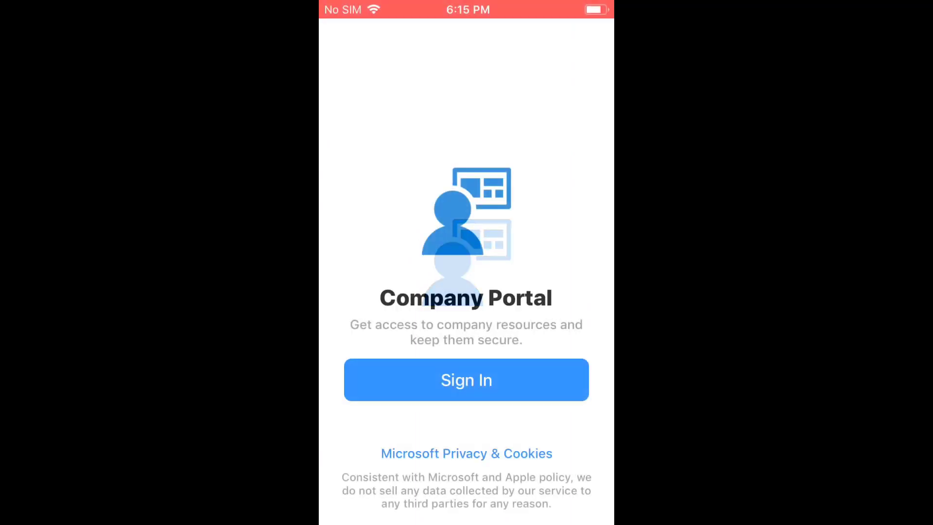
click(465, 380)
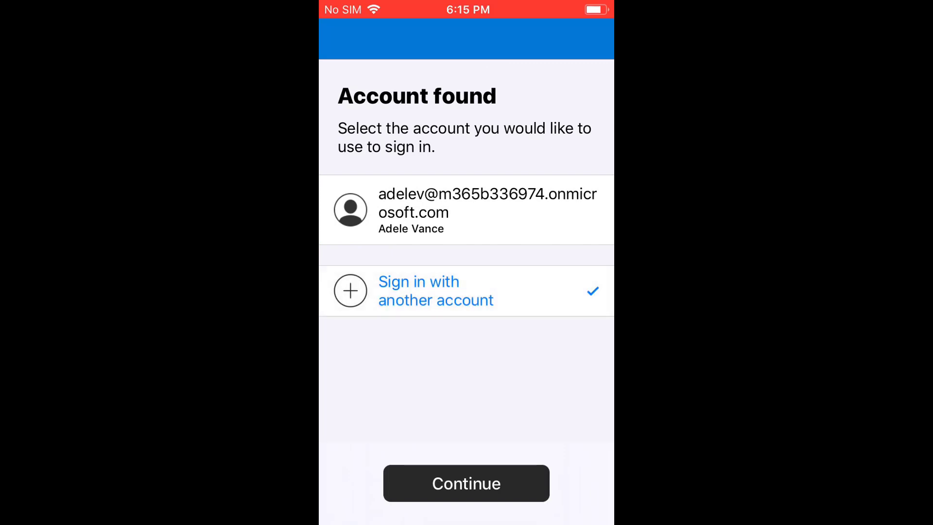
click(465, 483)
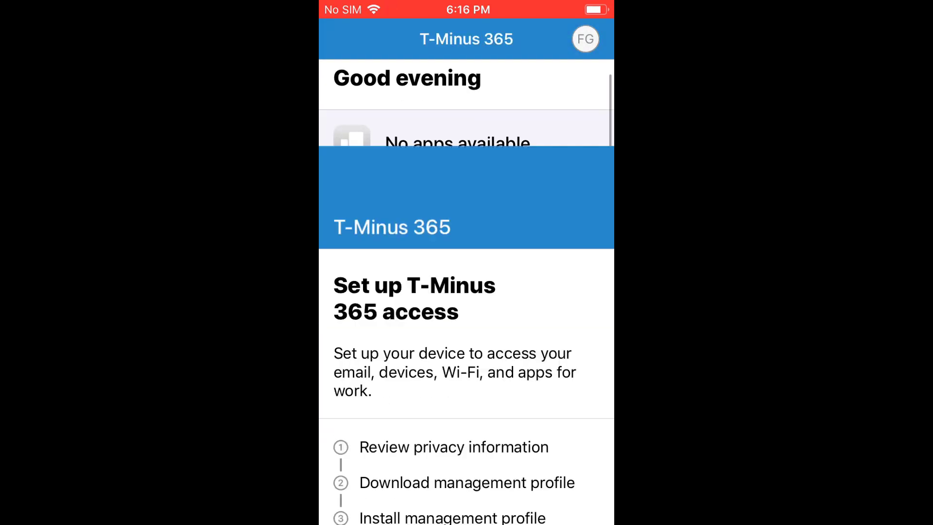
Begin setting up company access and accept the privacy information
scroll(down, 3)
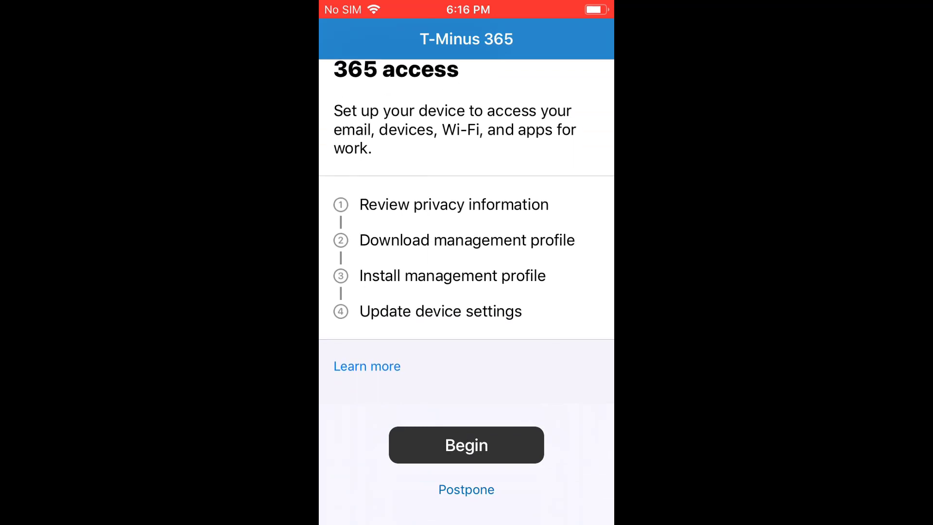
click(467, 444)
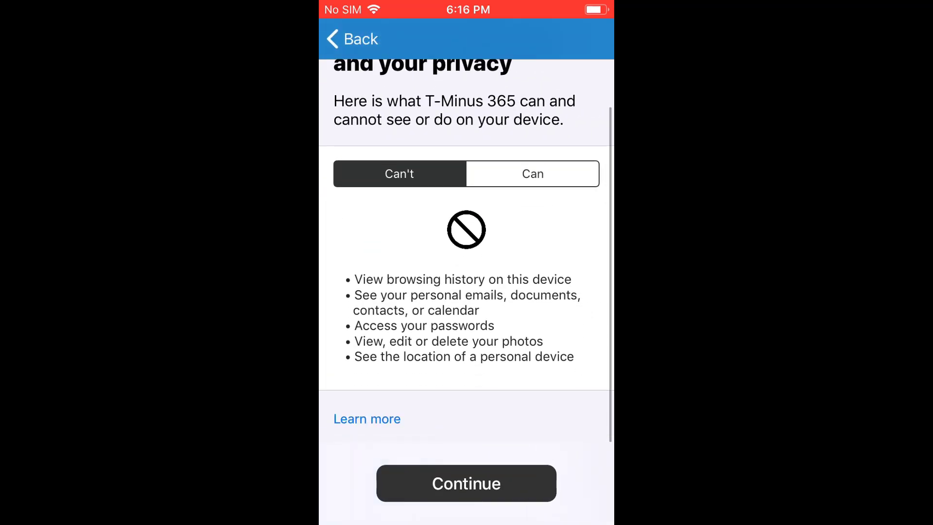
click(466, 483)
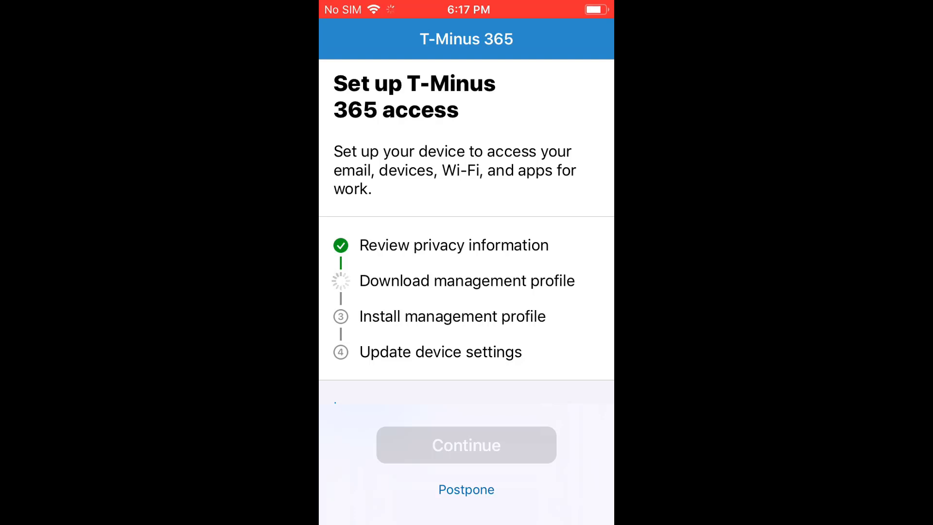
Allow the management profile download, dismiss the Profile Downloaded notice and continue
click(466, 445)
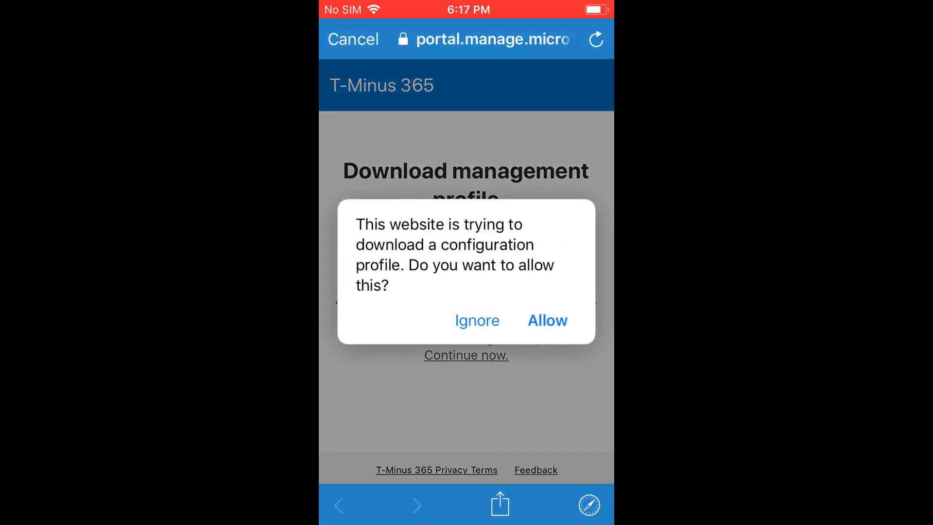
click(547, 319)
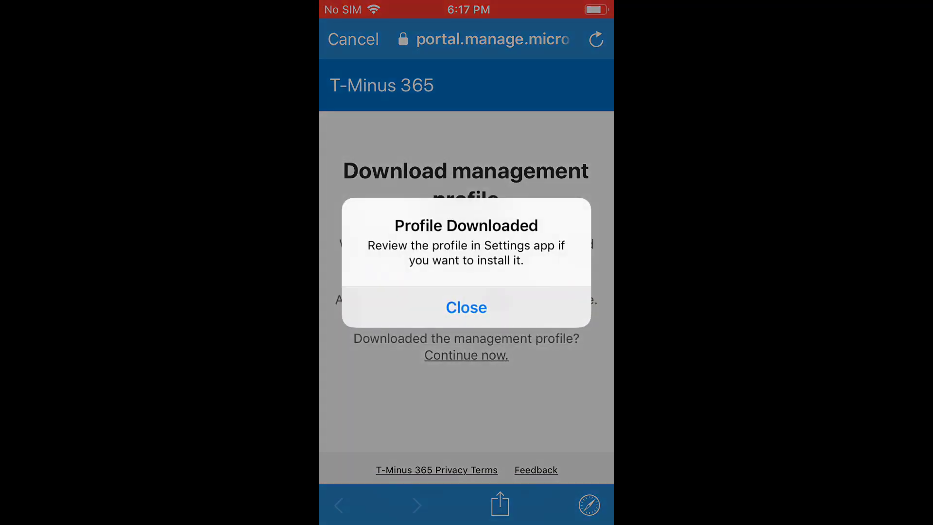
click(466, 307)
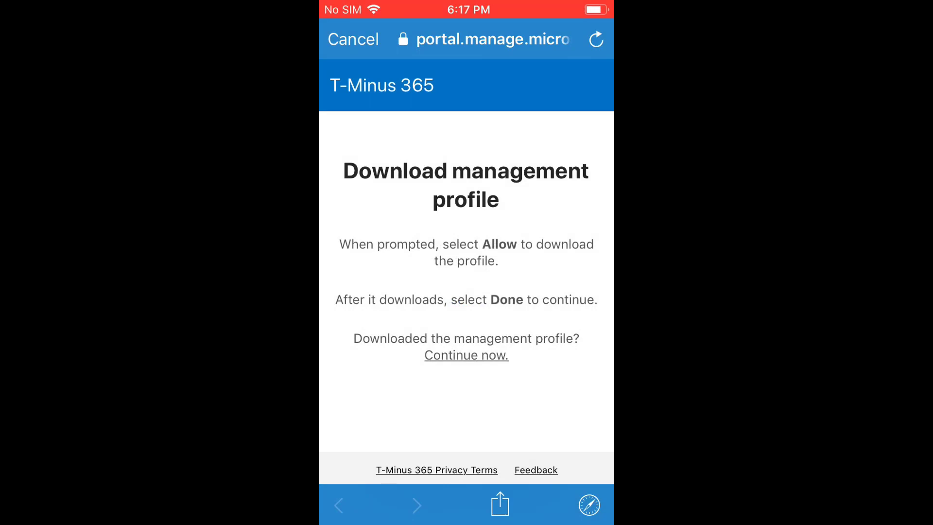
click(465, 356)
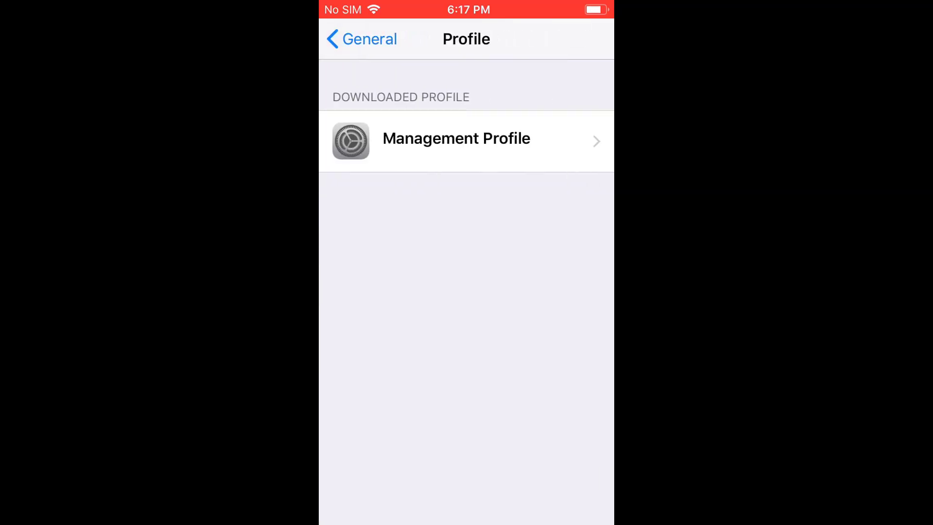
Install the downloaded T-Minus 365 management profile and trust its source for remote management
click(456, 141)
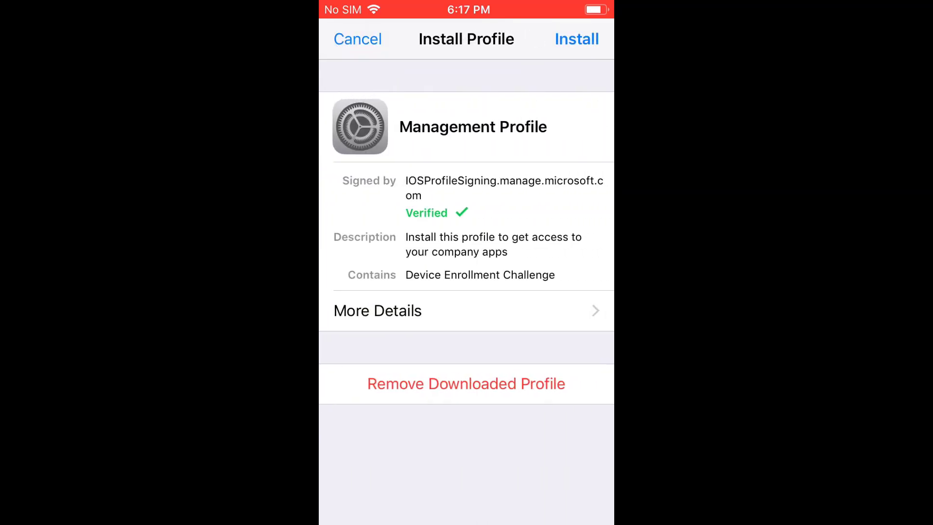
click(576, 39)
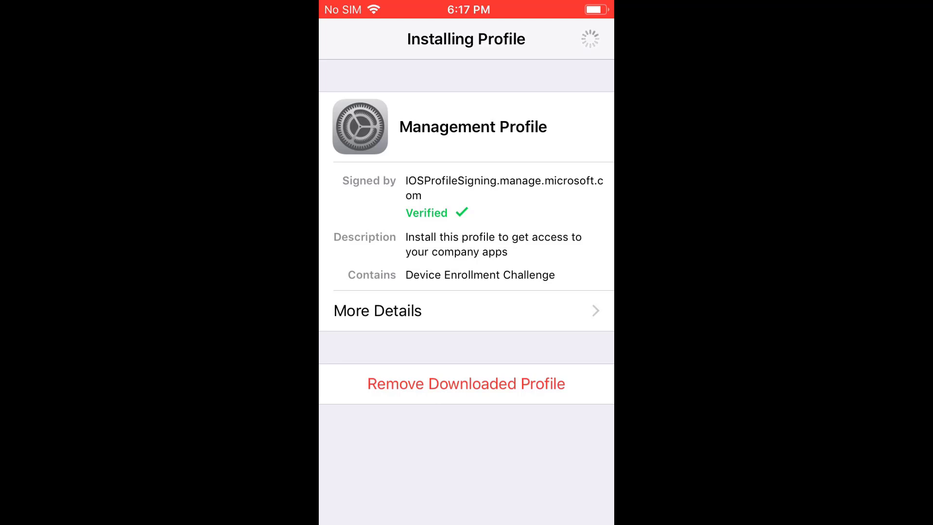
click(577, 39)
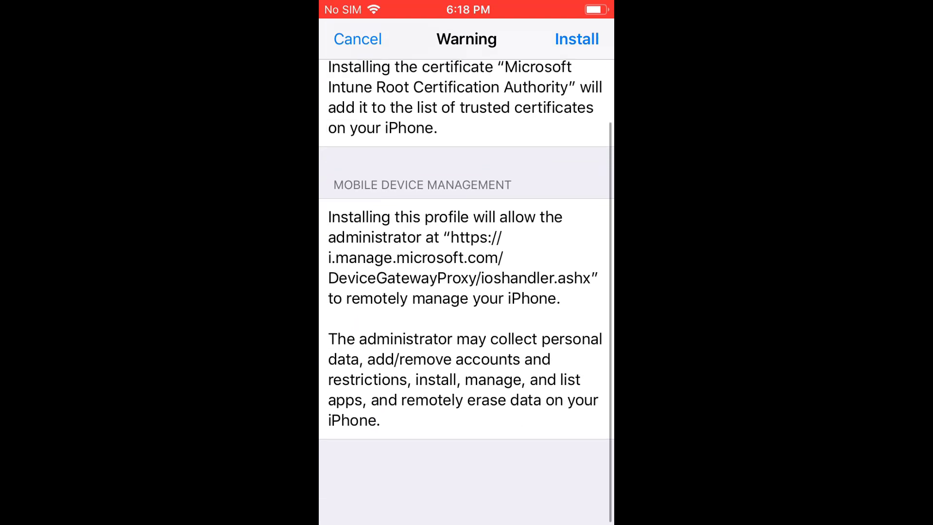
click(575, 39)
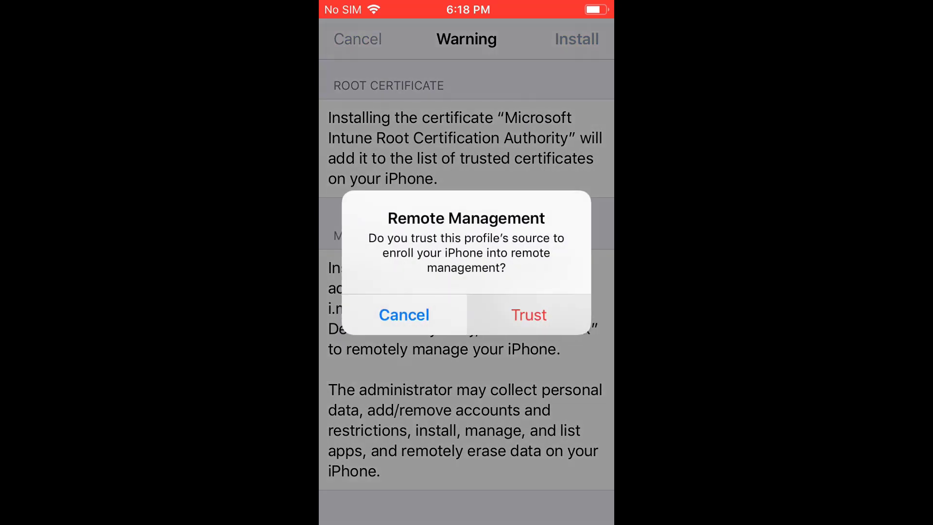
click(528, 315)
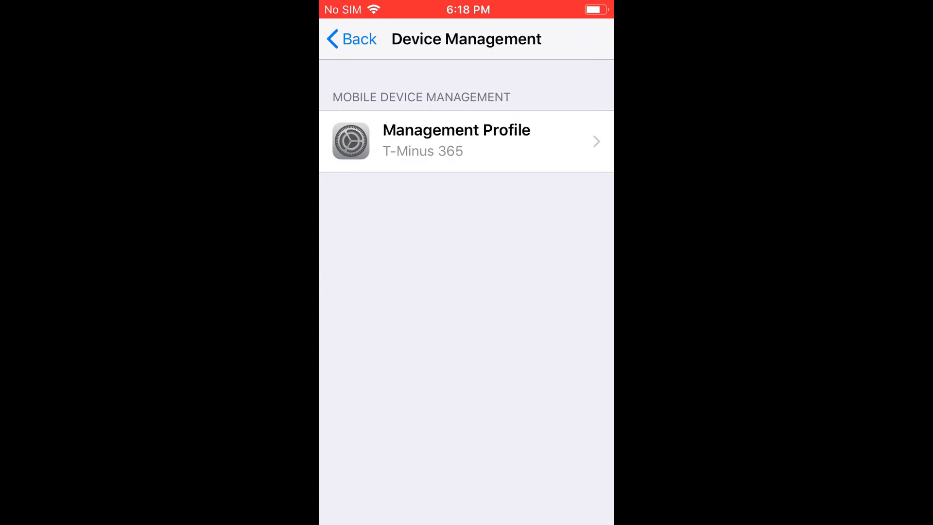
Go back to General in Settings and return to the iPhone home screen
click(351, 39)
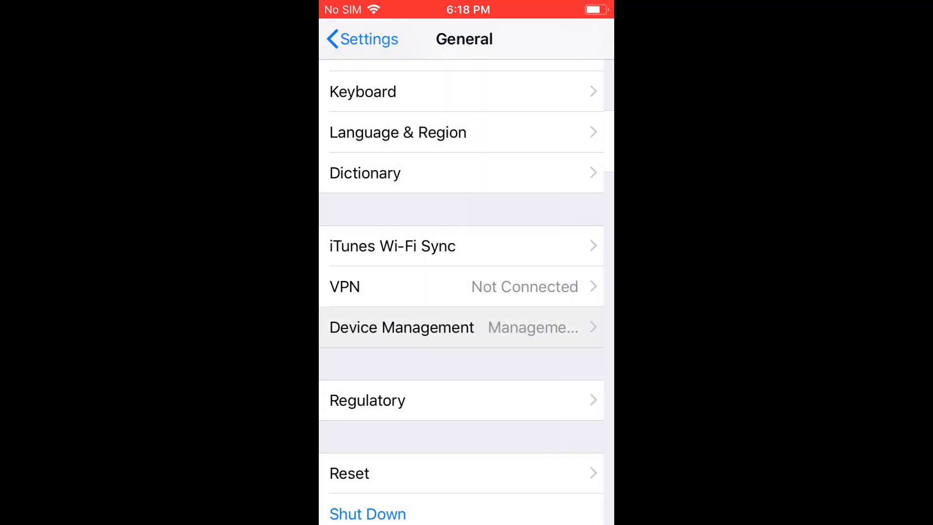
click(361, 39)
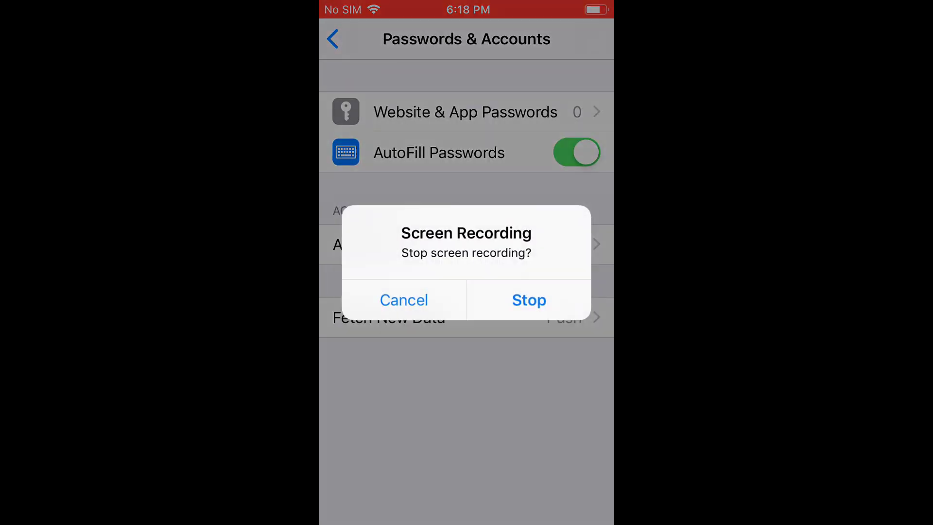
click(403, 301)
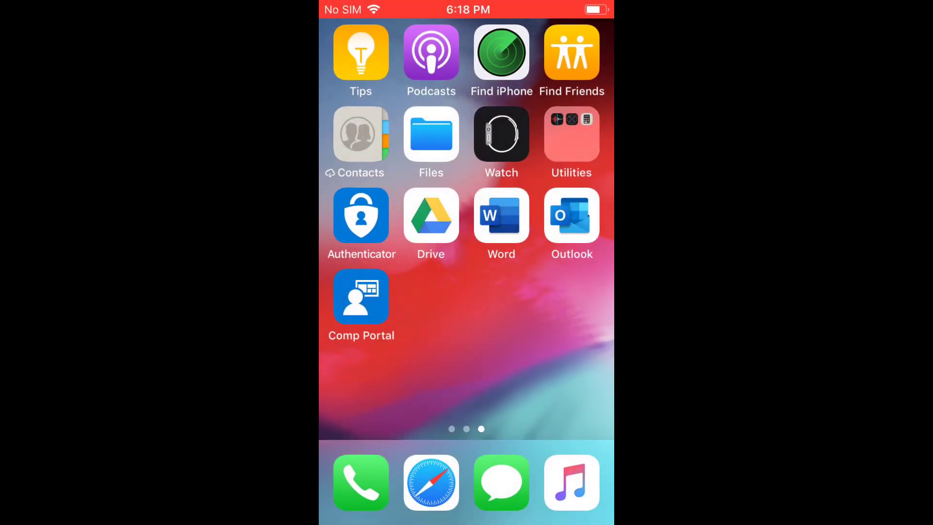
Keep the Corporate device category and let T-Minus 365 manage the Company Portal app
click(361, 296)
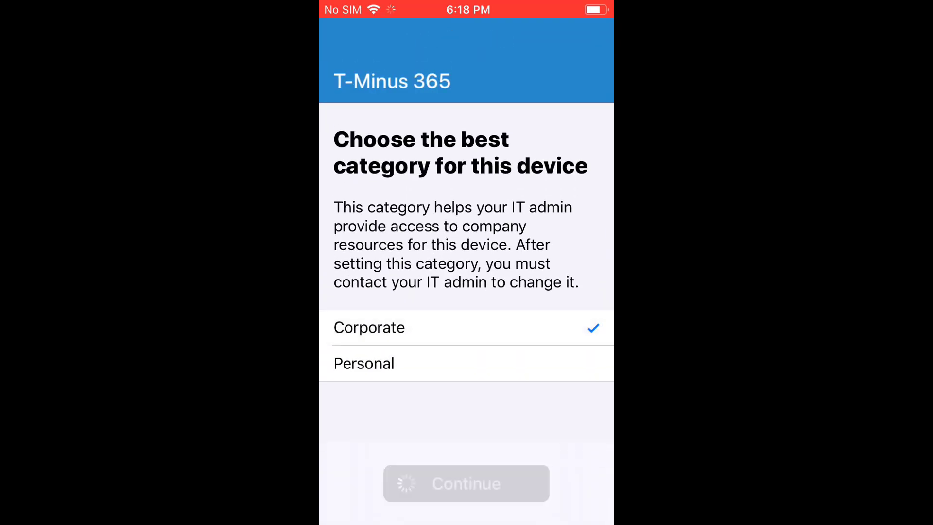
click(467, 483)
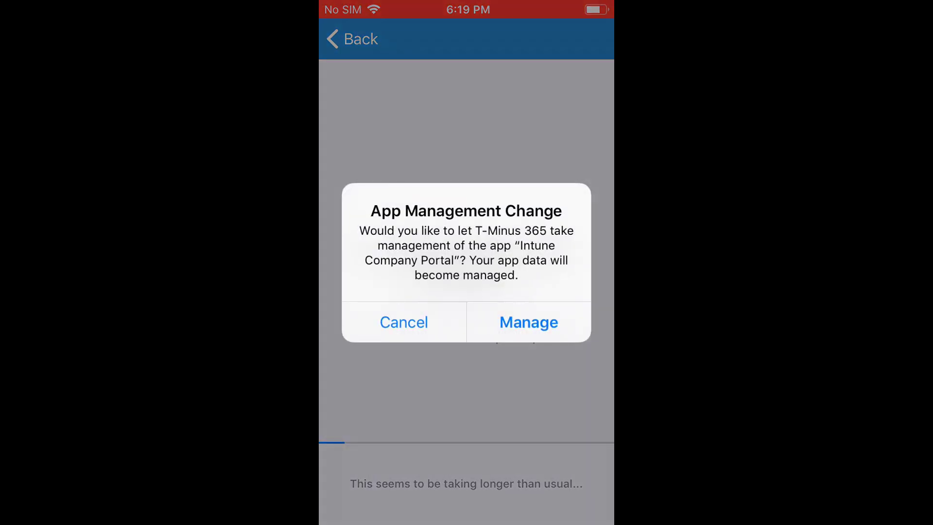
click(526, 321)
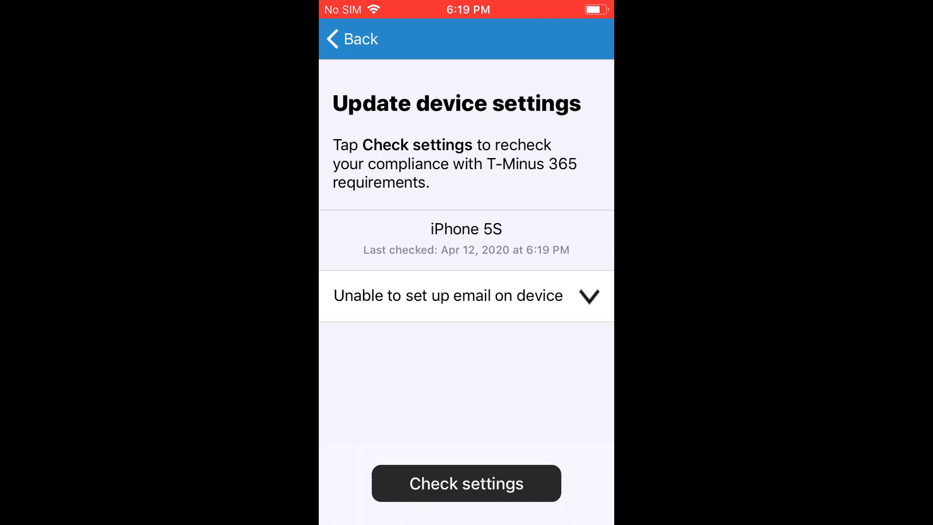
Expand the 'Unable to set up email on device' issue, recheck settings and answer the notifications alert
click(466, 295)
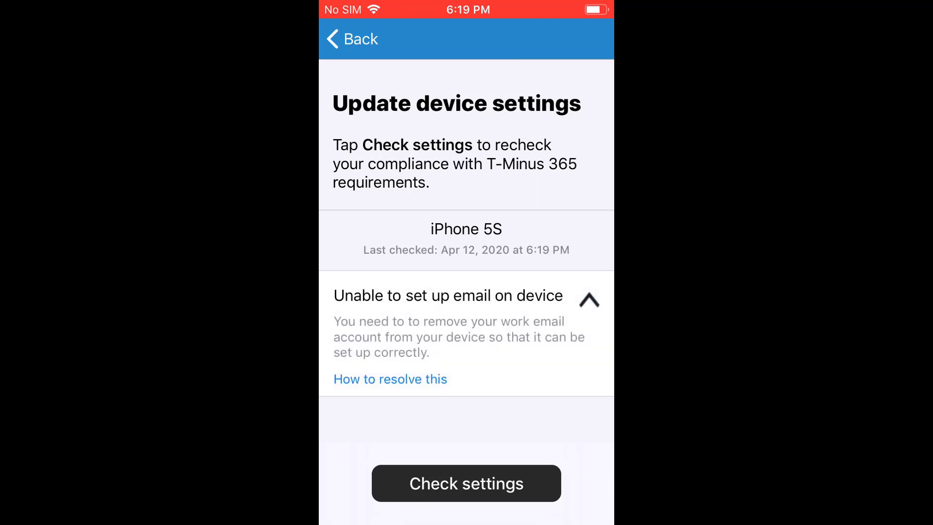
click(589, 300)
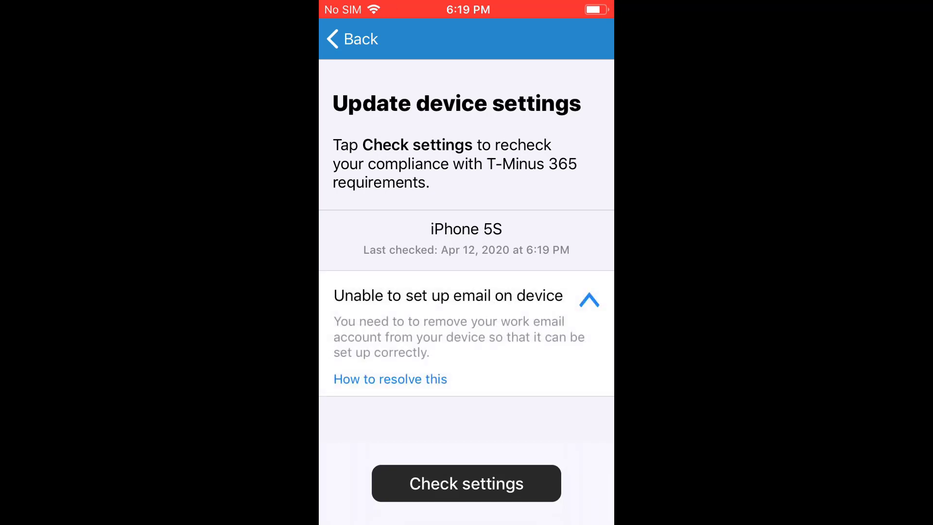
click(466, 483)
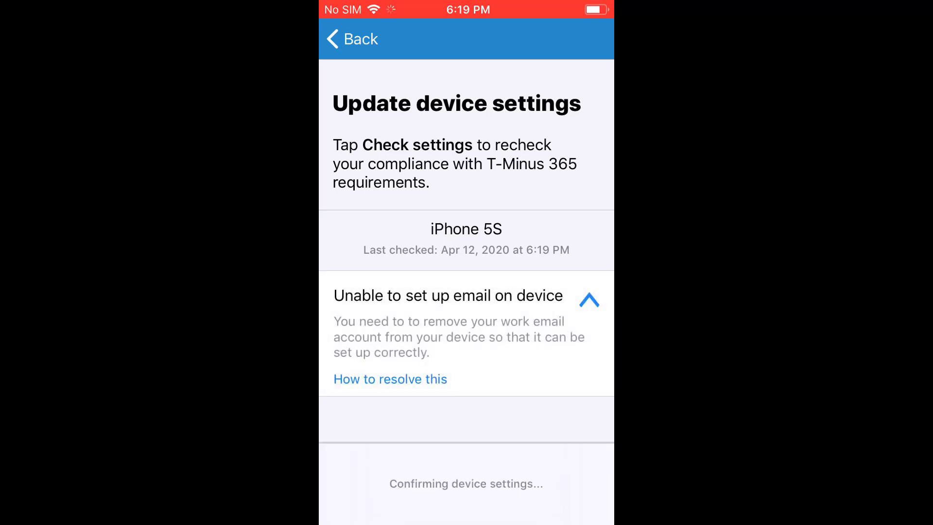
click(351, 39)
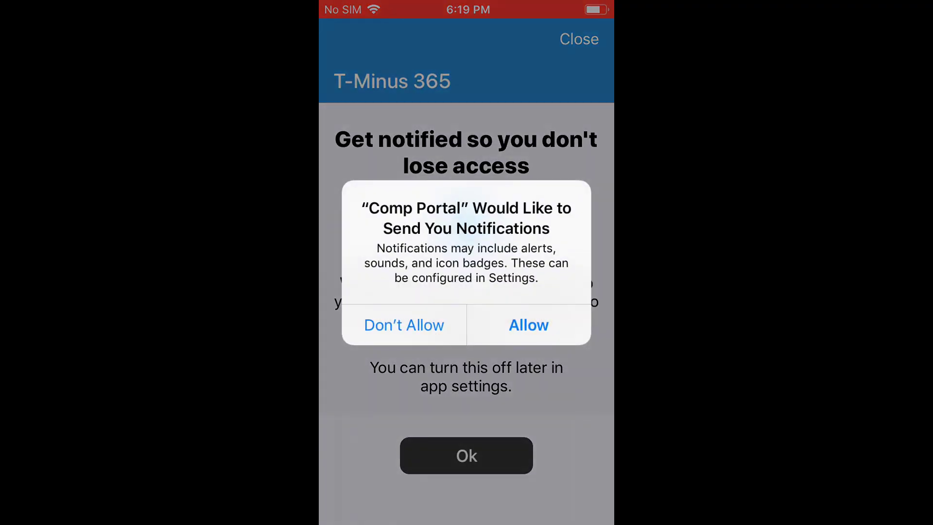
click(528, 324)
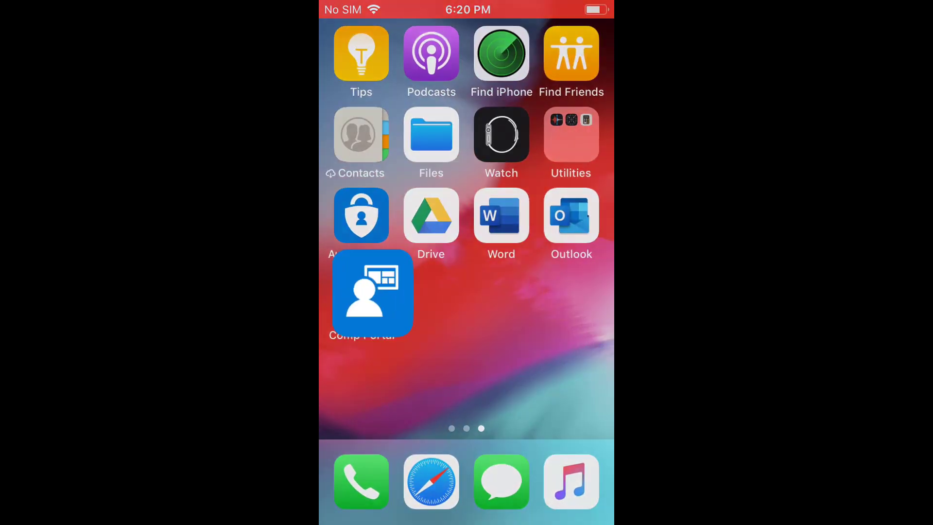
Review the compliance fix in Company Portal and reach the Exchange password request in Passwords & Accounts
click(372, 292)
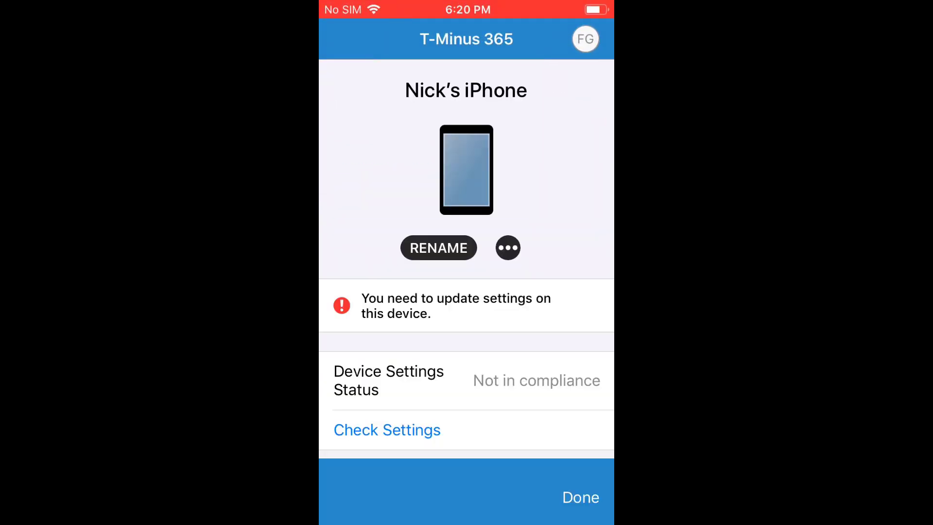
click(387, 429)
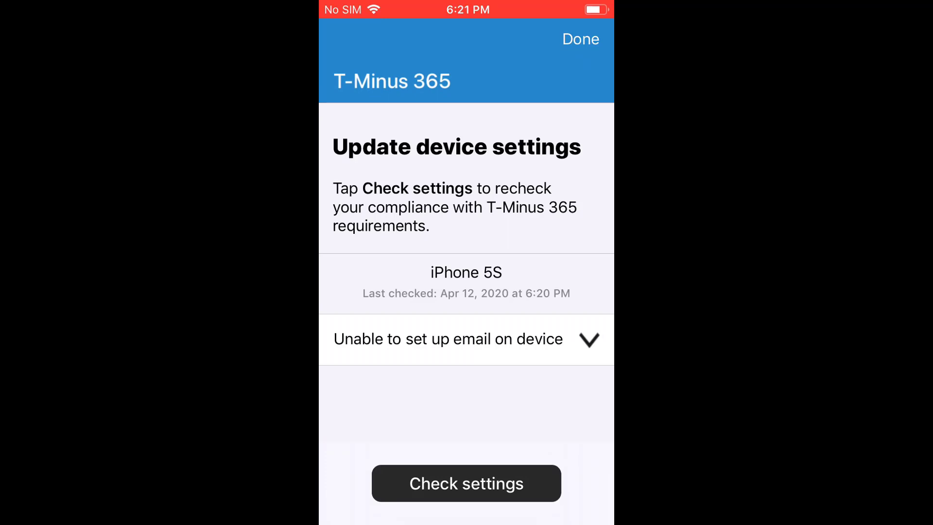
click(466, 483)
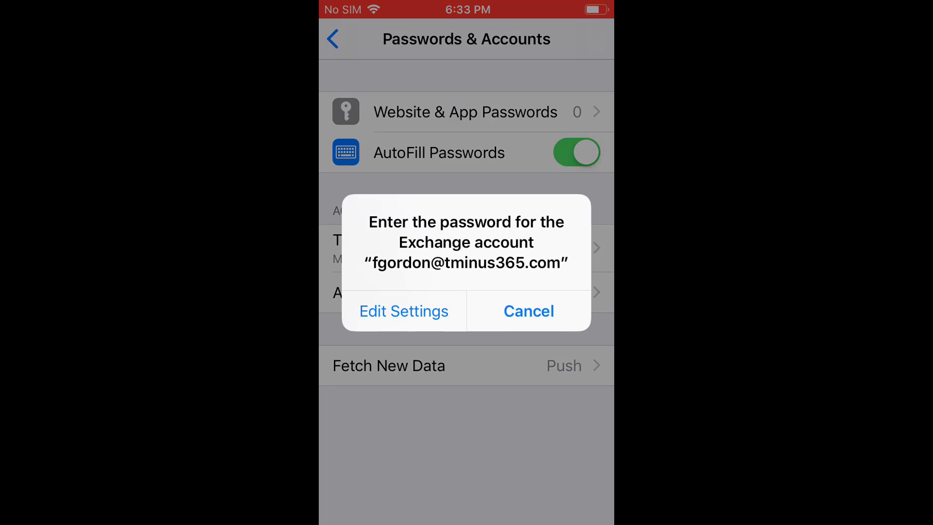
Re-enter the T-Minus Exchange account password and accept the requested mailbox permissions
click(528, 311)
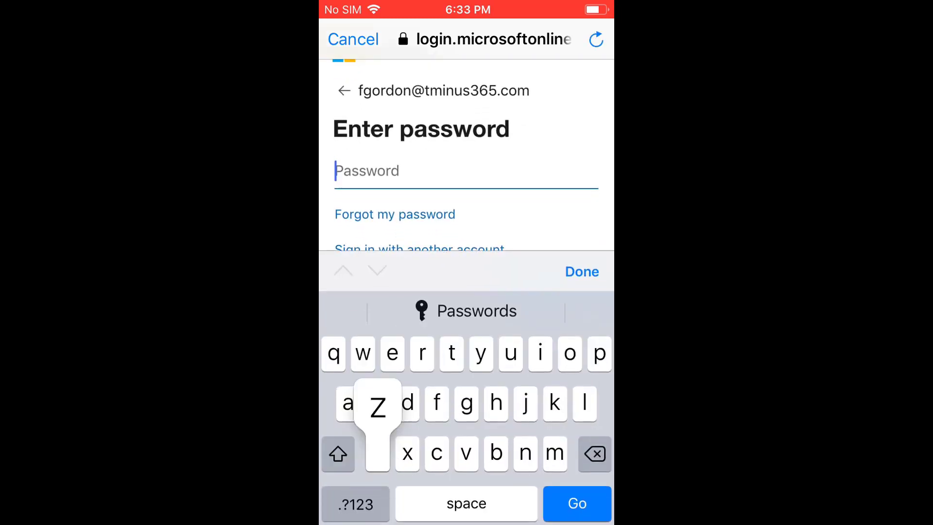
click(575, 503)
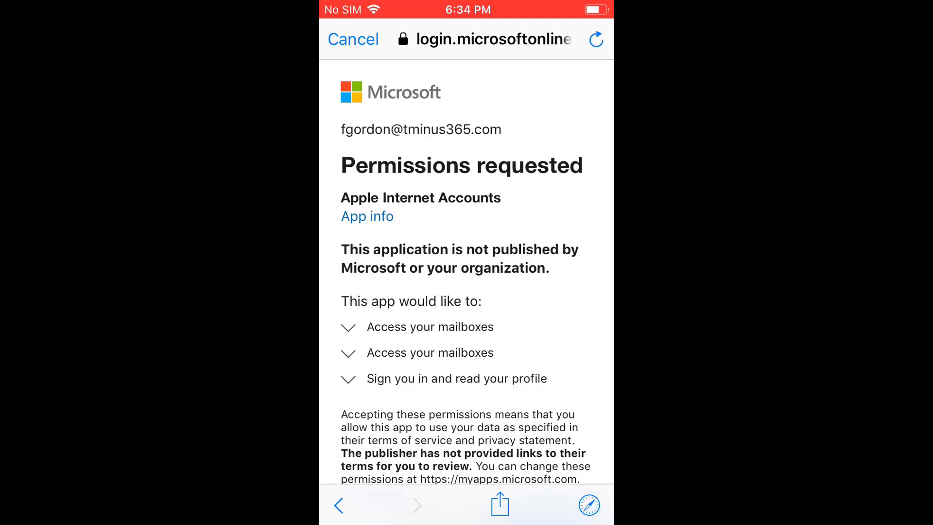
scroll(down, 3)
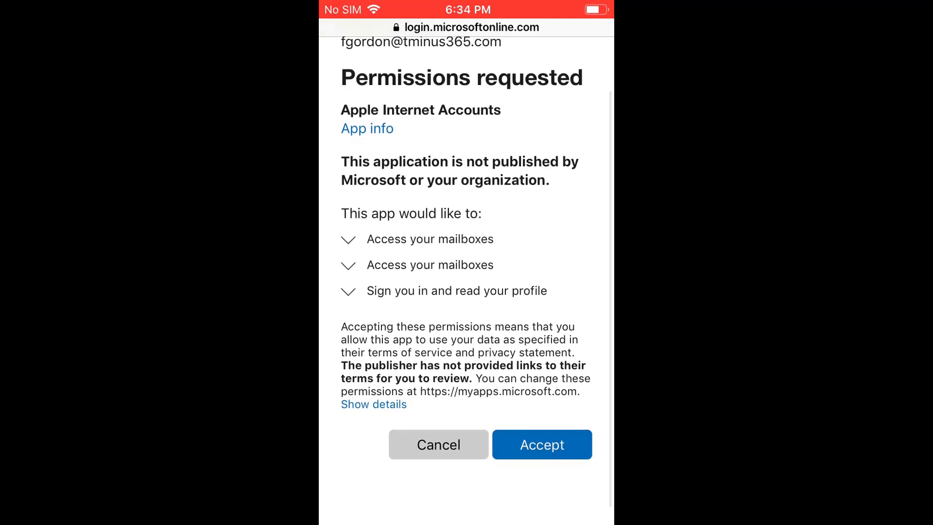
click(541, 444)
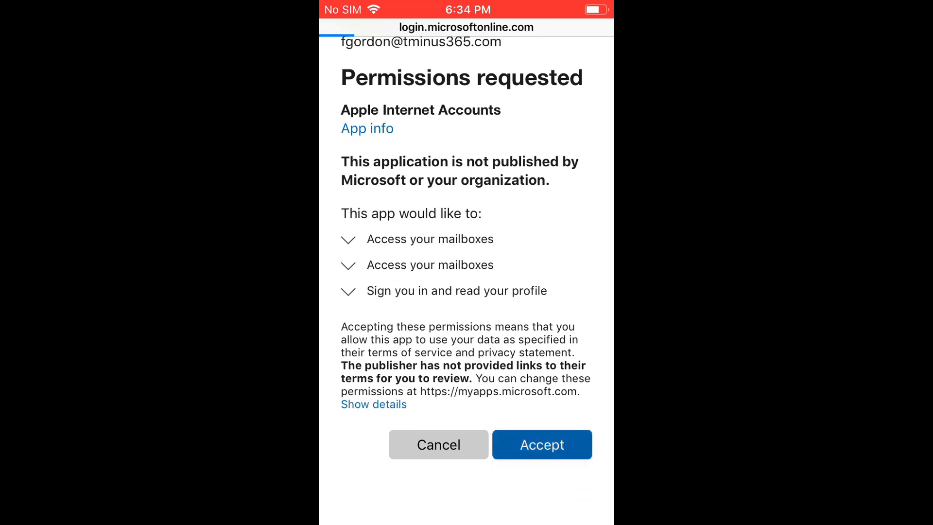
click(542, 444)
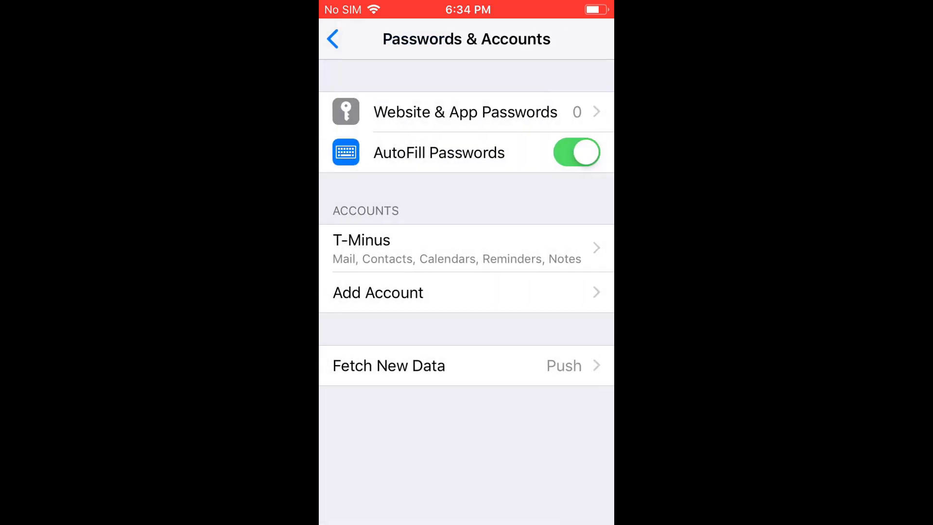
Return to Company Portal and recheck the device's compliance
key(home)
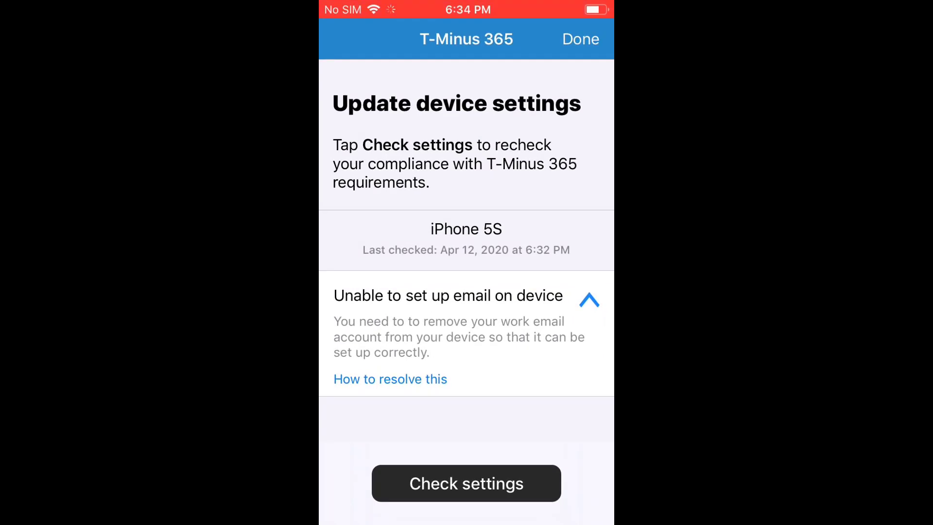
click(465, 483)
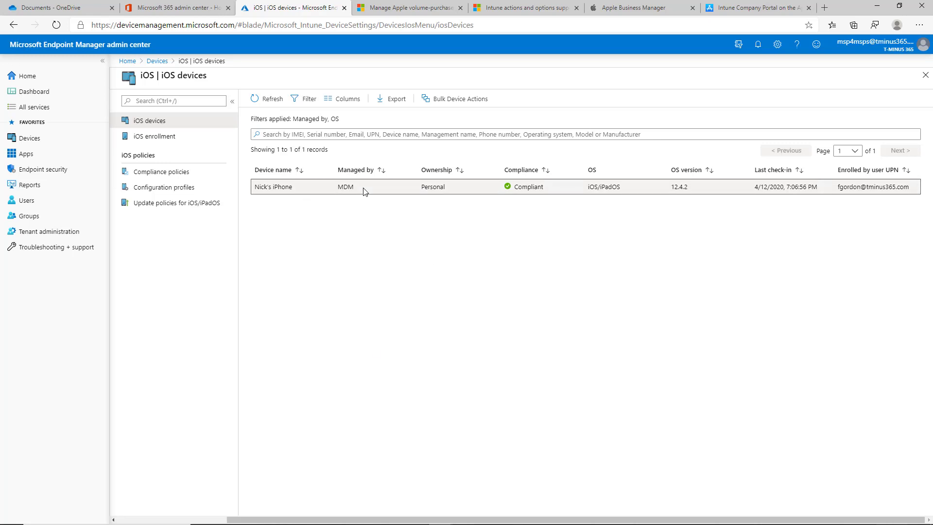
Show the enrolled iPhone's Device compliance and Device configuration results in the admin center
click(273, 186)
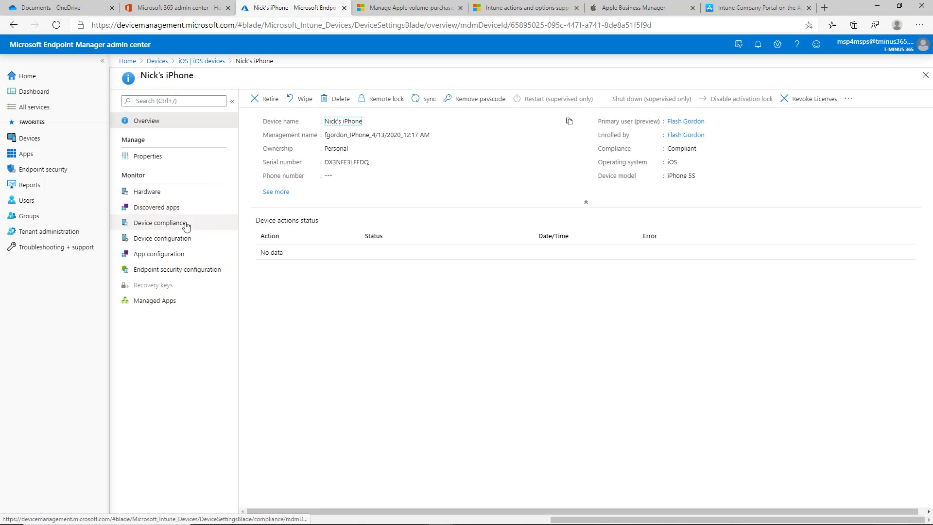
click(160, 221)
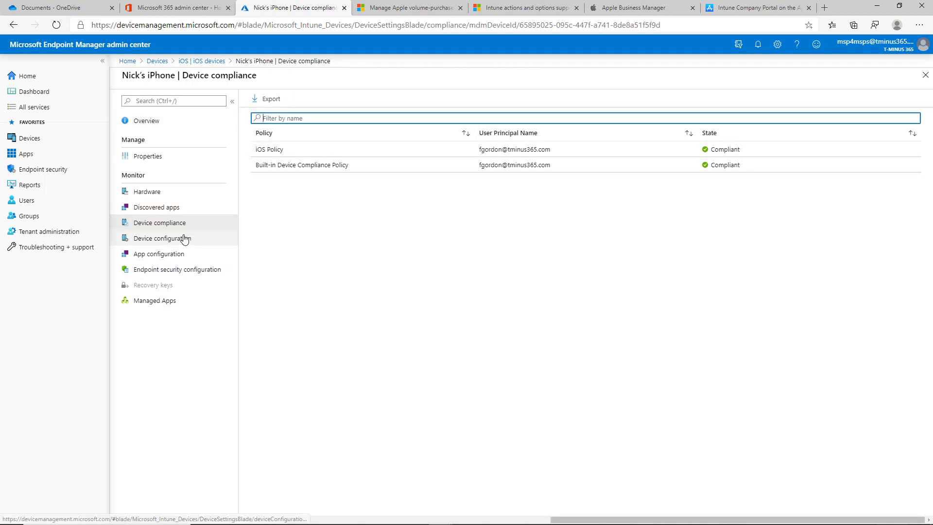
click(163, 238)
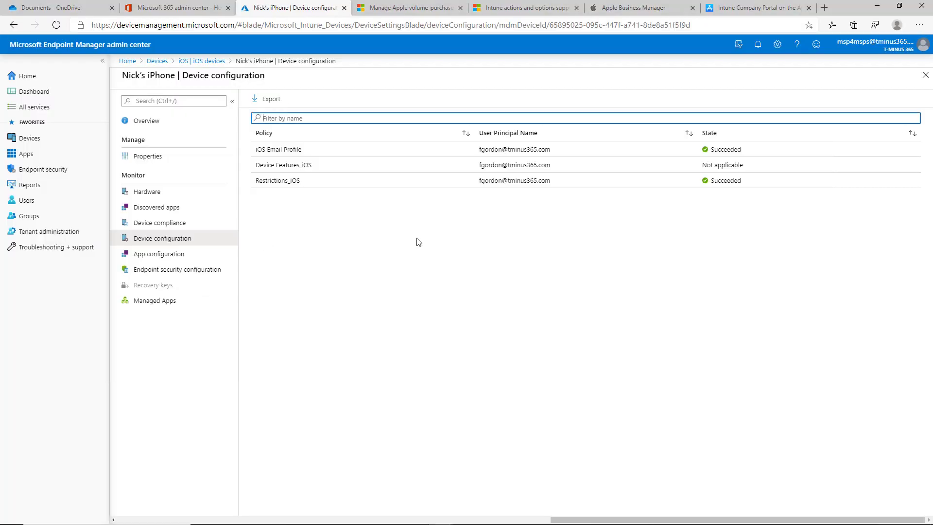
mouse_move(464, 269)
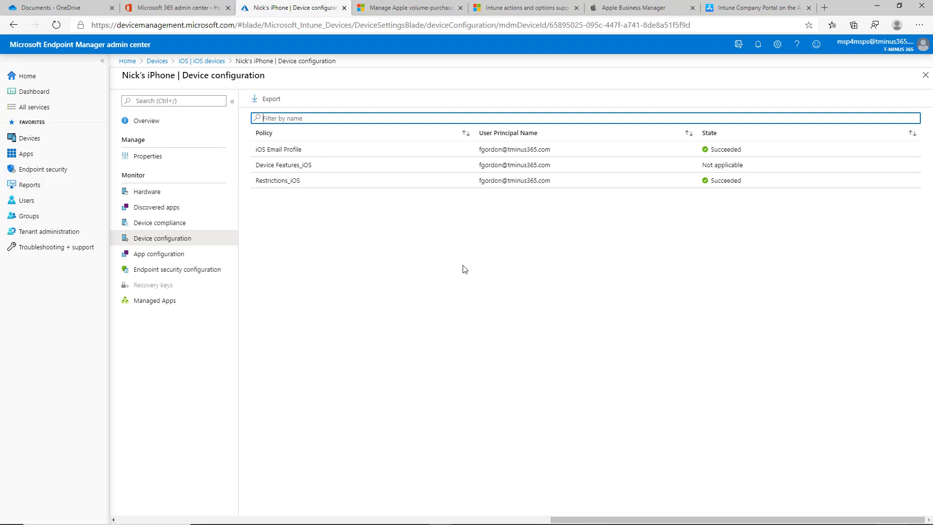
mouse_move(565, 339)
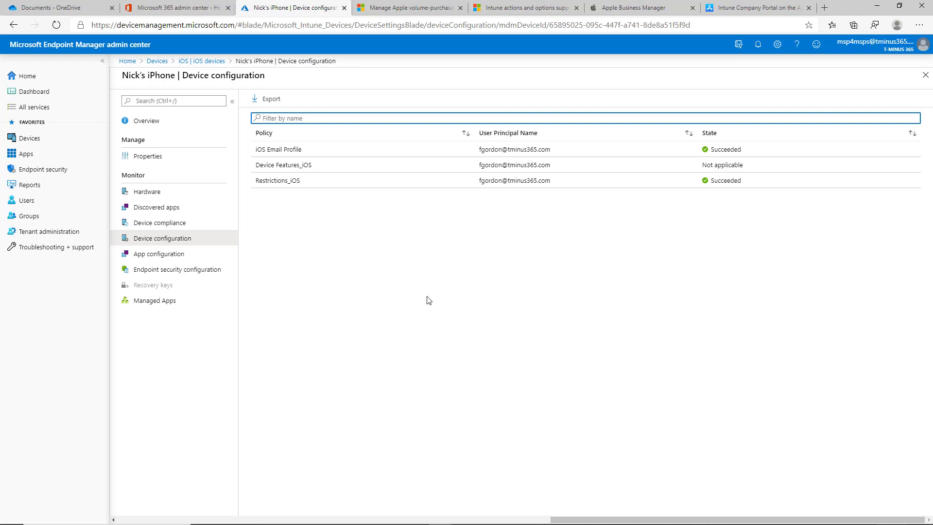
mouse_move(58, 357)
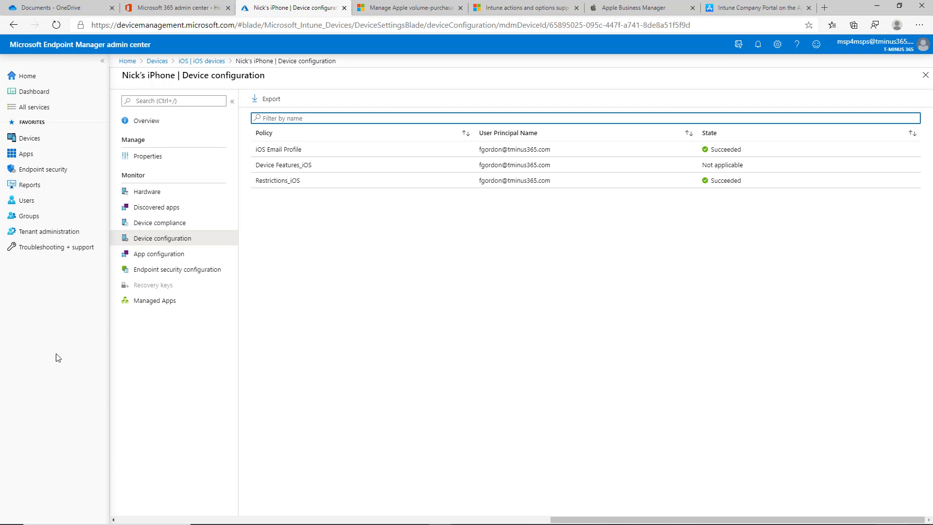